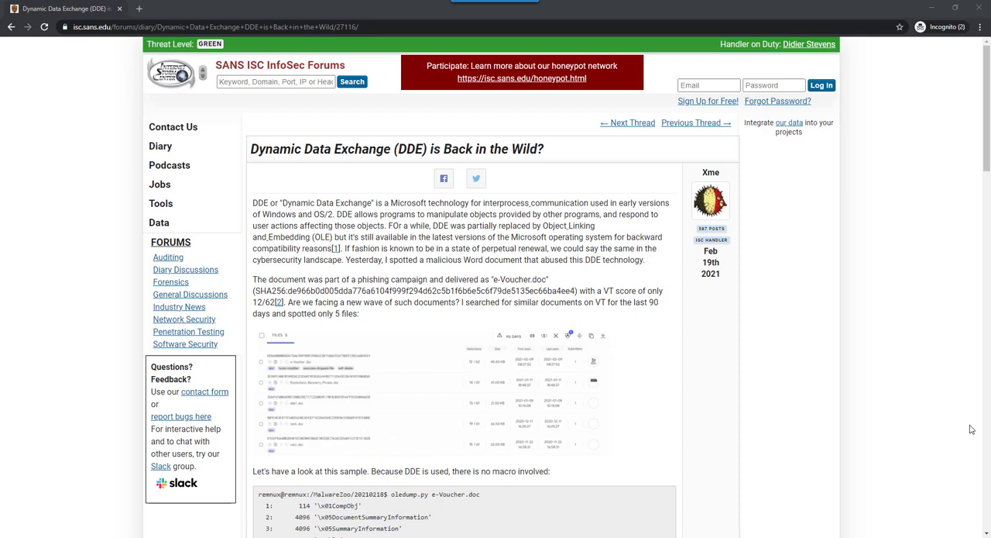
{"action": "mouse_move", "coordinate": [663, 283]}
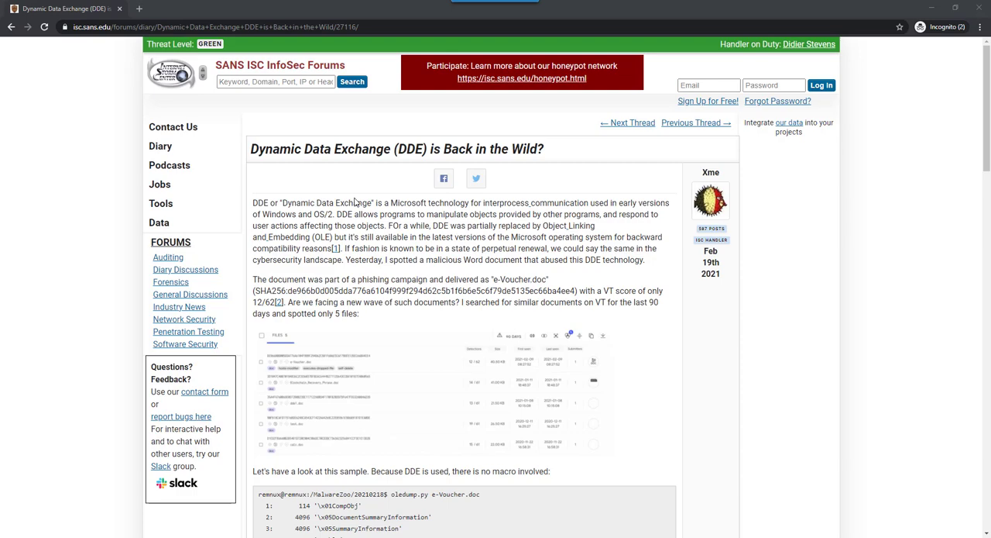
{"action": "mouse_move", "coordinate": [401, 233]}
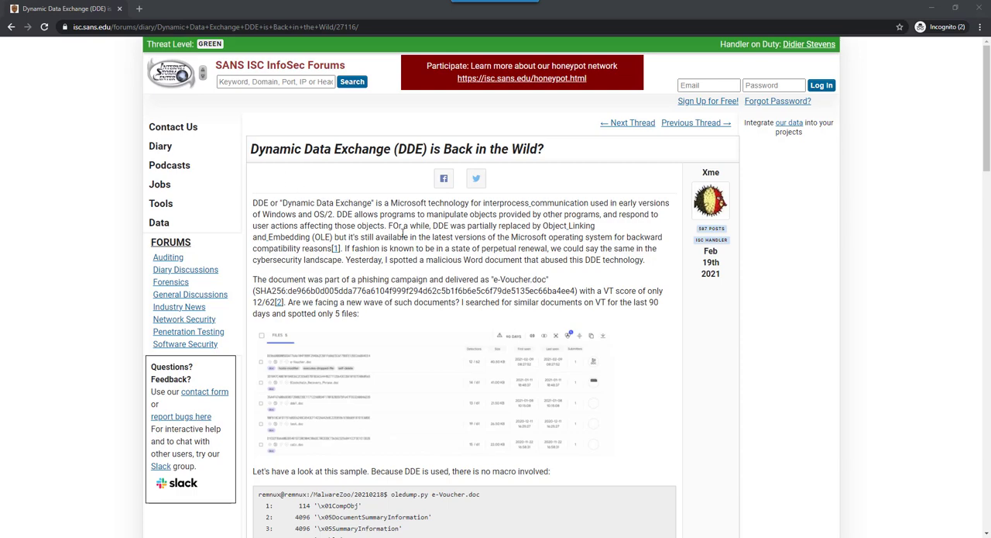
- Scroll the NVISO DDE blog post down to its Office DDE YARA rules code block
{"action": "scroll", "scroll_direction": "down", "scroll_amount": 3}
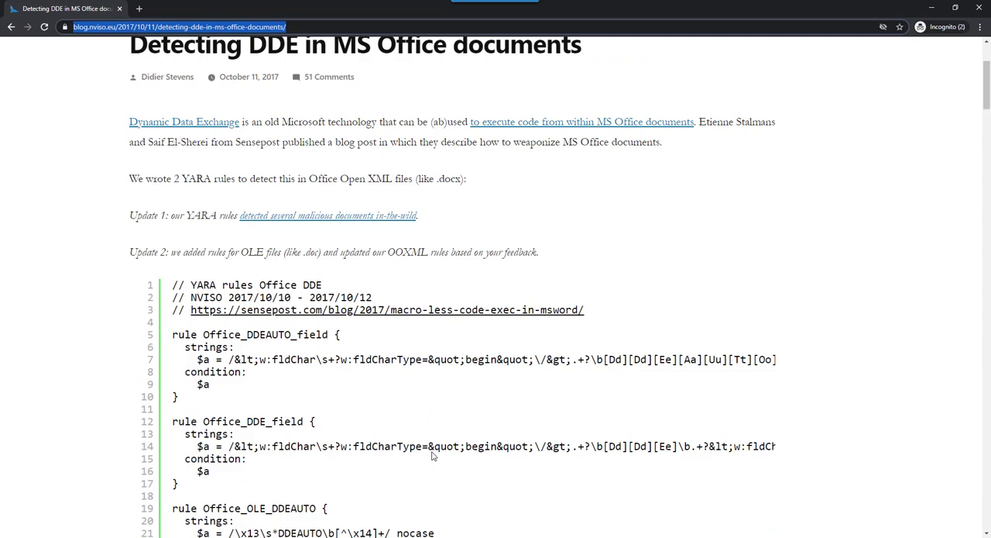
{"action": "scroll", "scroll_direction": "down", "scroll_amount": 3}
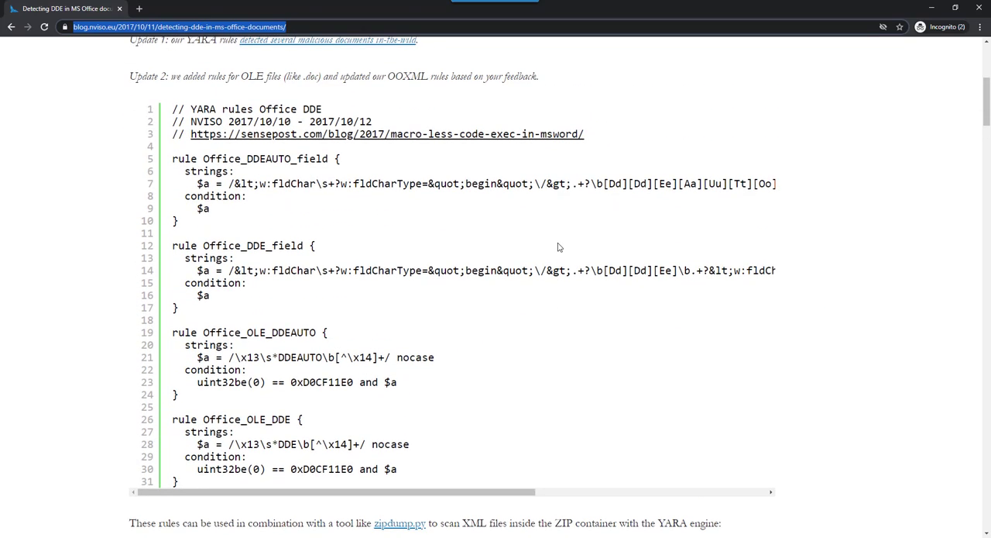
{"action": "scroll", "scroll_direction": "down", "scroll_amount": 3}
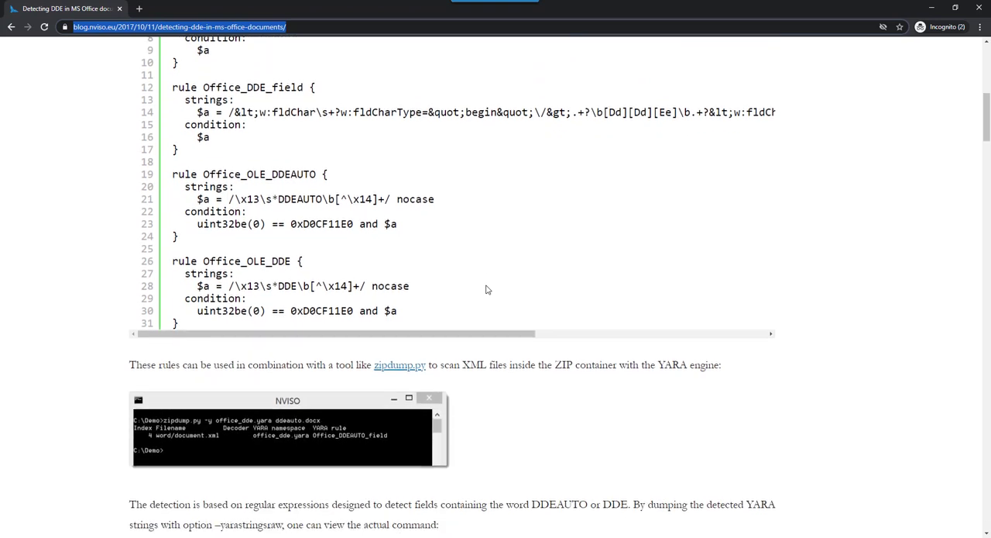
{"action": "scroll", "scroll_direction": "down", "scroll_amount": 3}
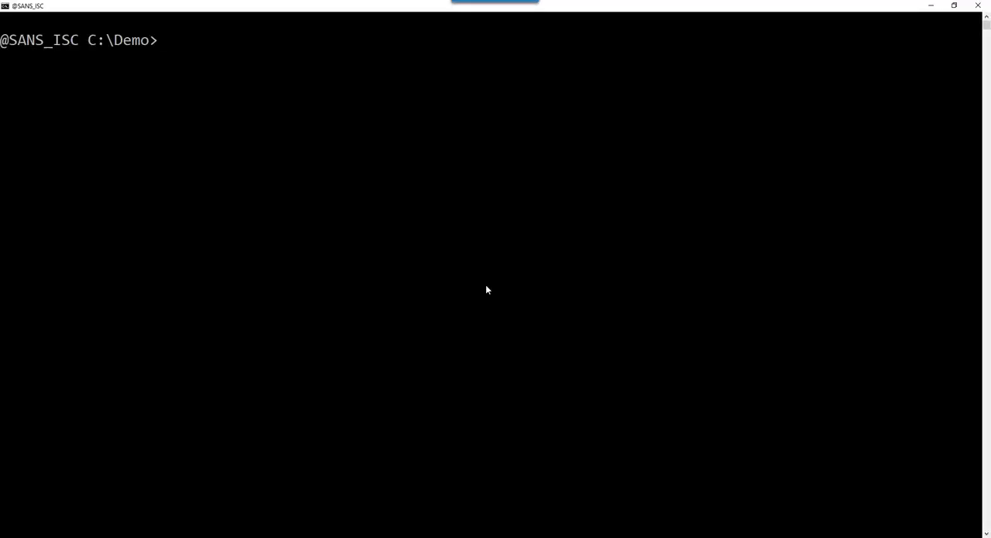
- Run yara32 dde.yara on the de966b0d...ba4ee4.vir sample, matching Office_OLE_DDEAUTO
{"action": "type", "text": "yara32"}
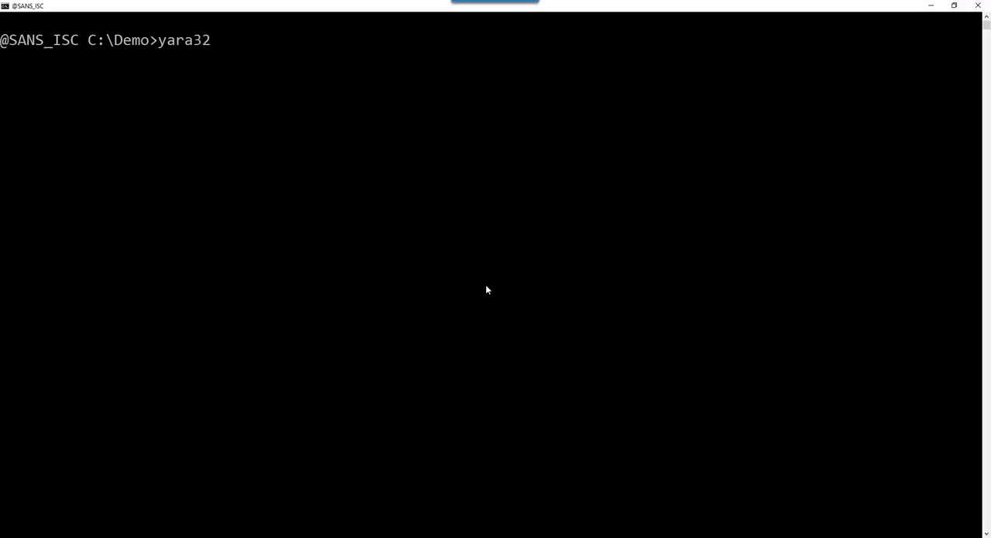
{"action": "type", "text": "d"}
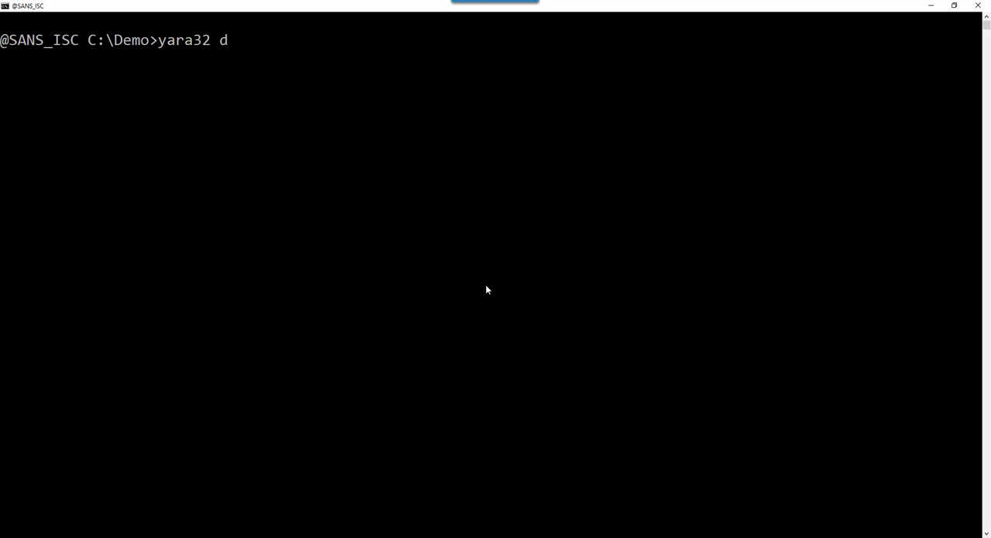
{"action": "type", "text": "de.yara"}
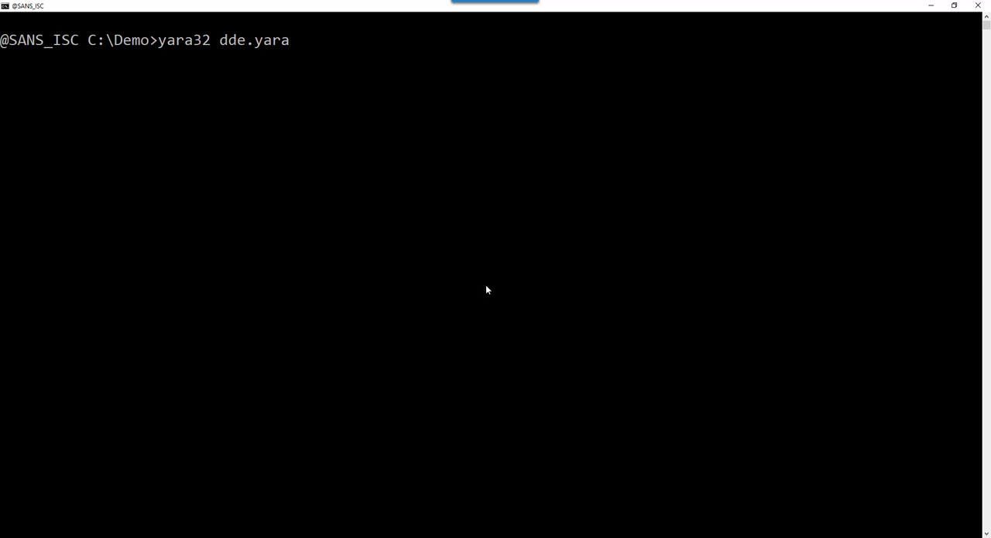
{"action": "type", "text": "de966b0d005dda776a6104f999f294d62c5b1f6b6e5c6f79de5135ec66ba4ee4.vir"}
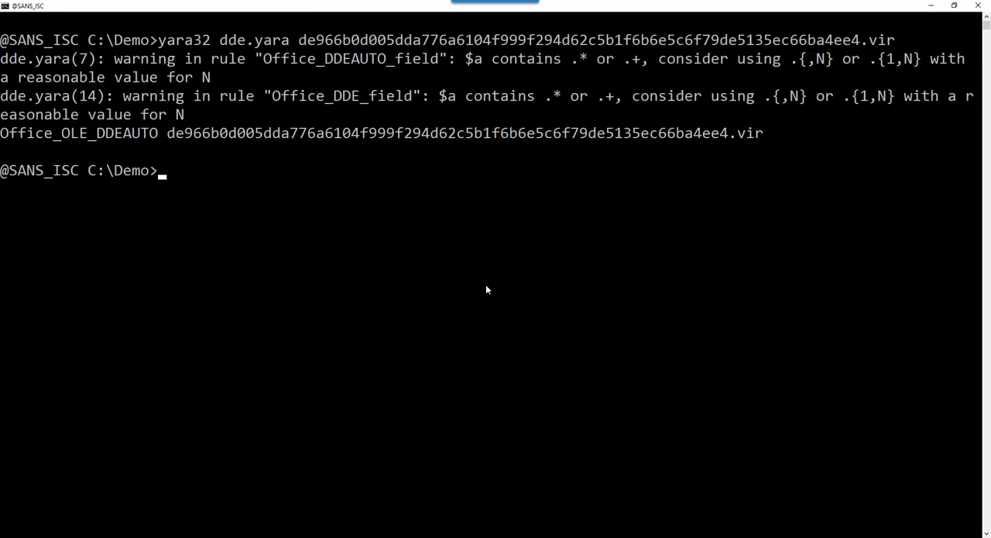
{"action": "mouse_move", "coordinate": [84, 138]}
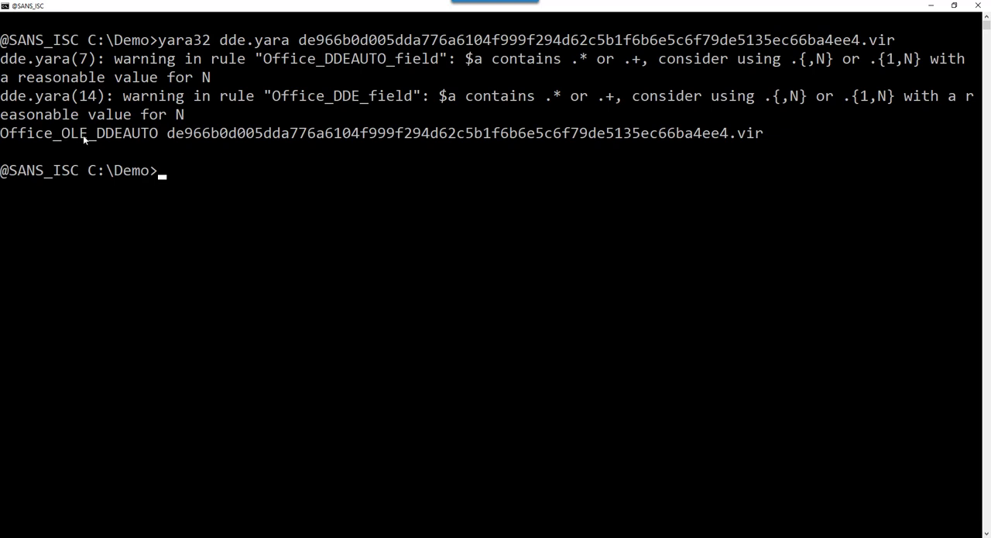
{"action": "mouse_move", "coordinate": [165, 143]}
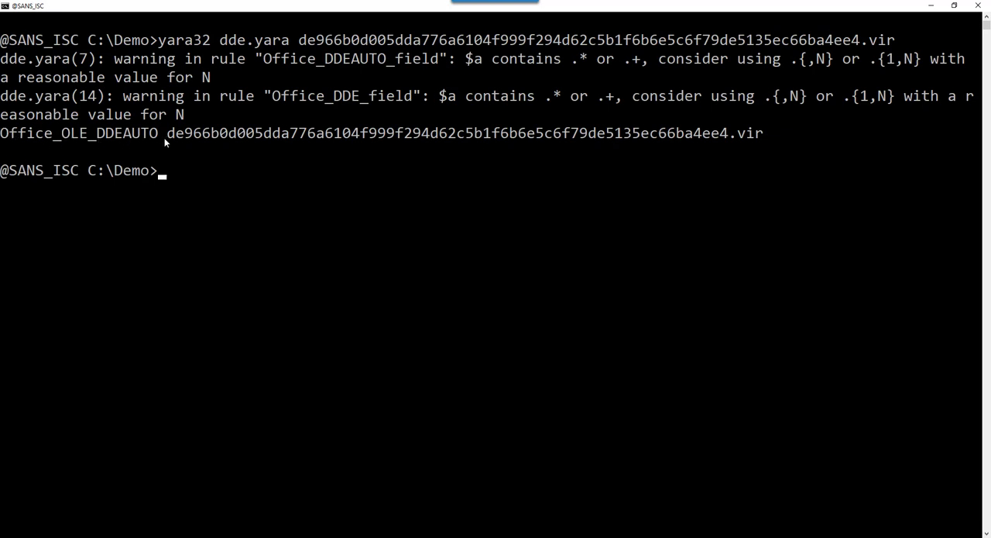
{"action": "mouse_move", "coordinate": [648, 375]}
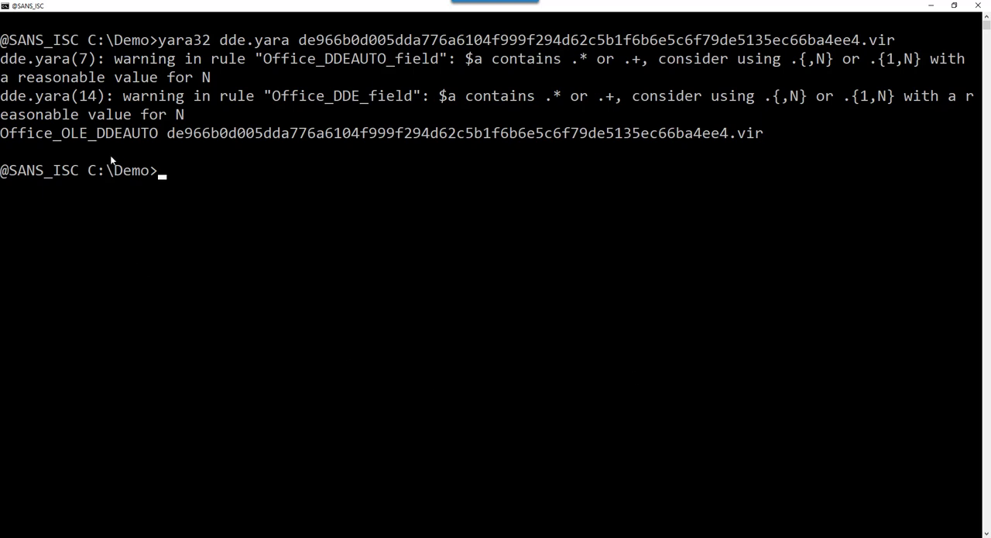
{"action": "mouse_move", "coordinate": [154, 131]}
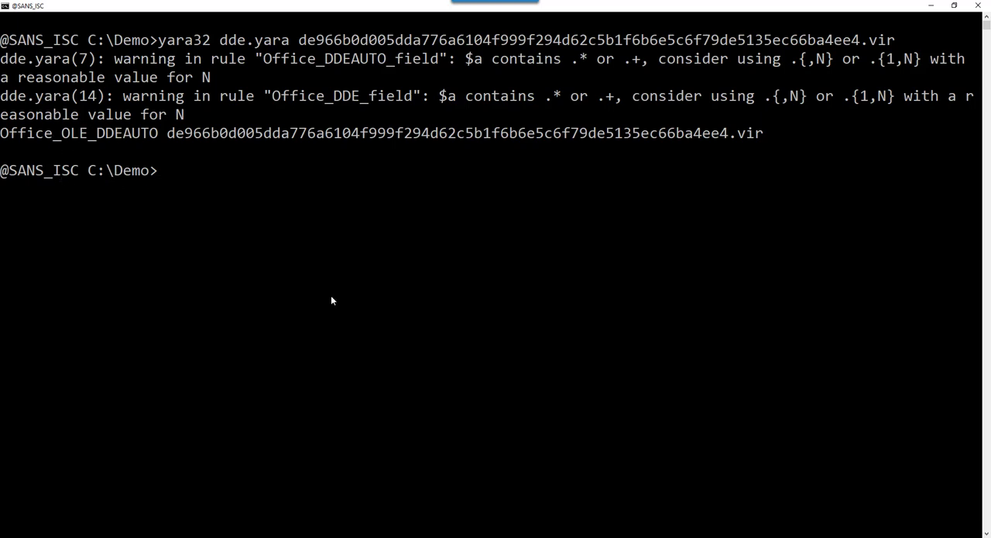
- Rerun the yara32 dde.yara scan with -s to print the matched DDEAUTO PowerShell string
{"action": "type", "text": "yara32 dde.yara de966b0d005dda776a6104f999f294d62c5b1f6b6e5c6f79de5135ec66ba4ee4.vir"}
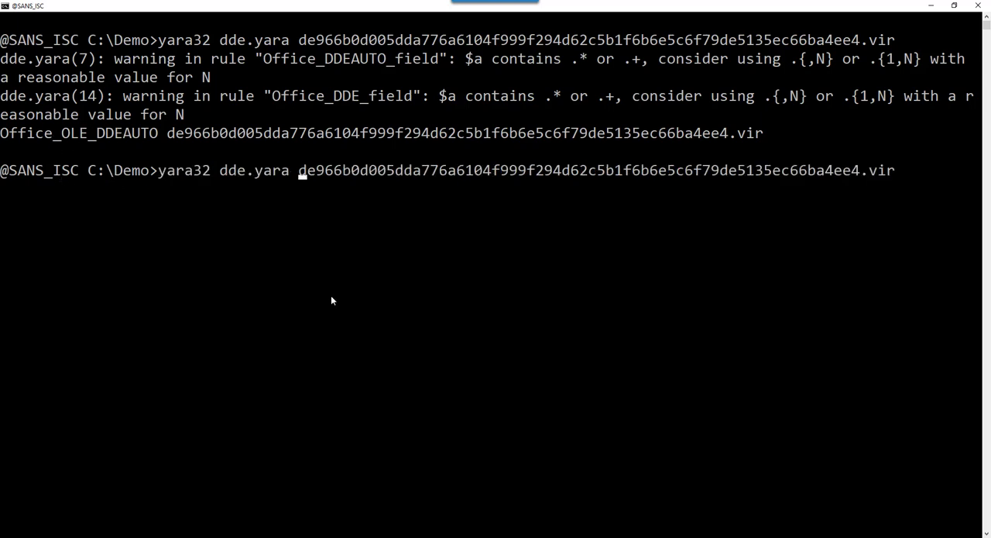
{"action": "type", "text": "-s"}
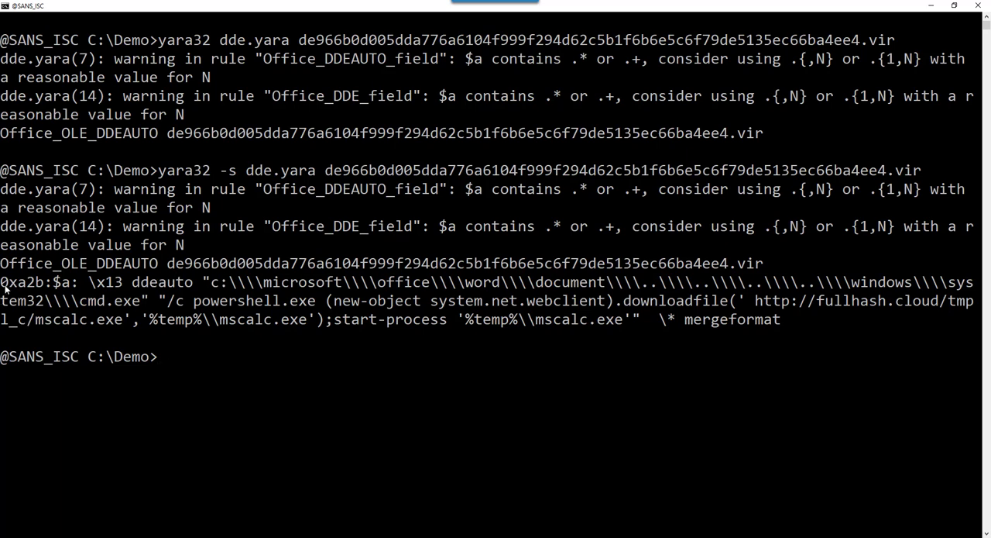
{"action": "mouse_move", "coordinate": [276, 310]}
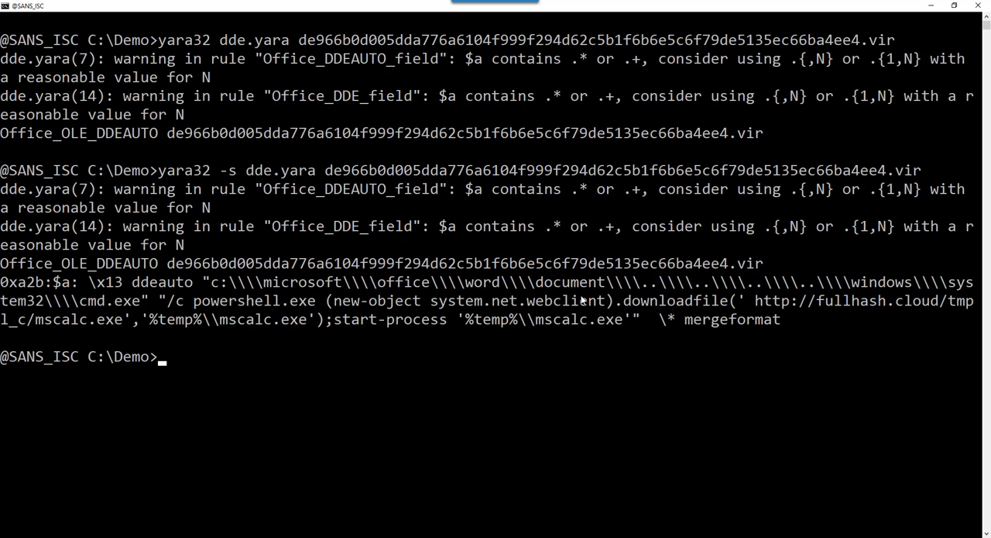
{"action": "mouse_move", "coordinate": [762, 302]}
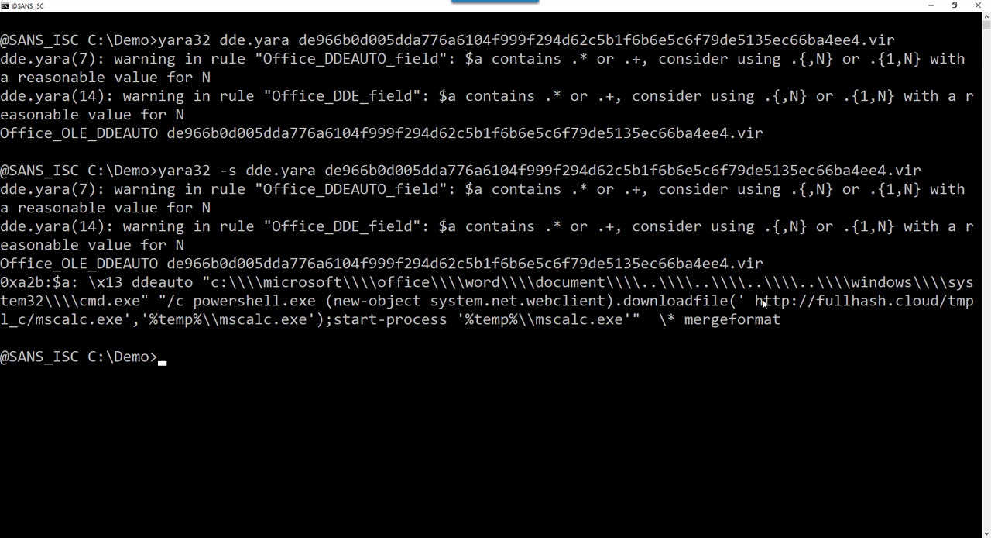
{"action": "mouse_move", "coordinate": [242, 440]}
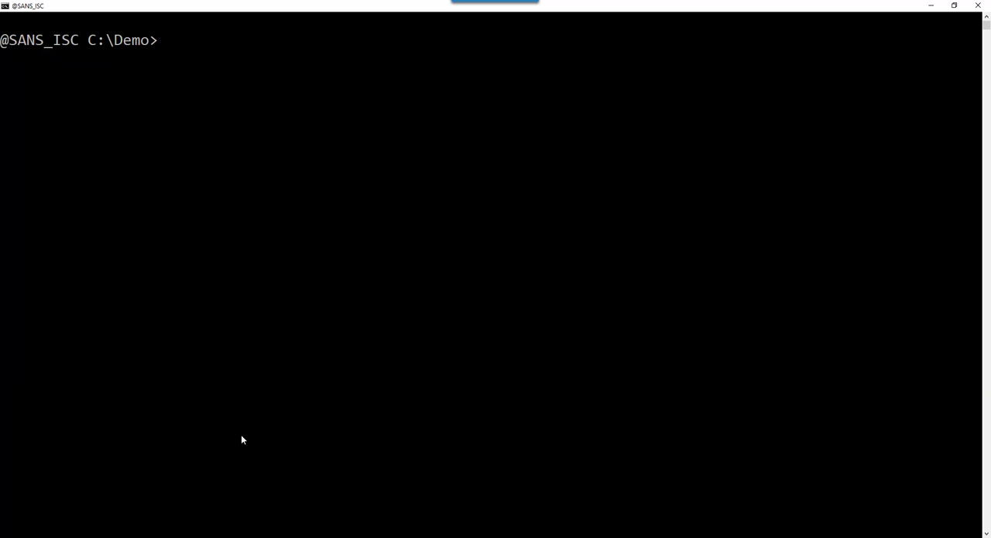
- Run oledump.py -y dde.yara on the .vir sample, listing its six streams with no matches
{"action": "type", "text": "oledump."}
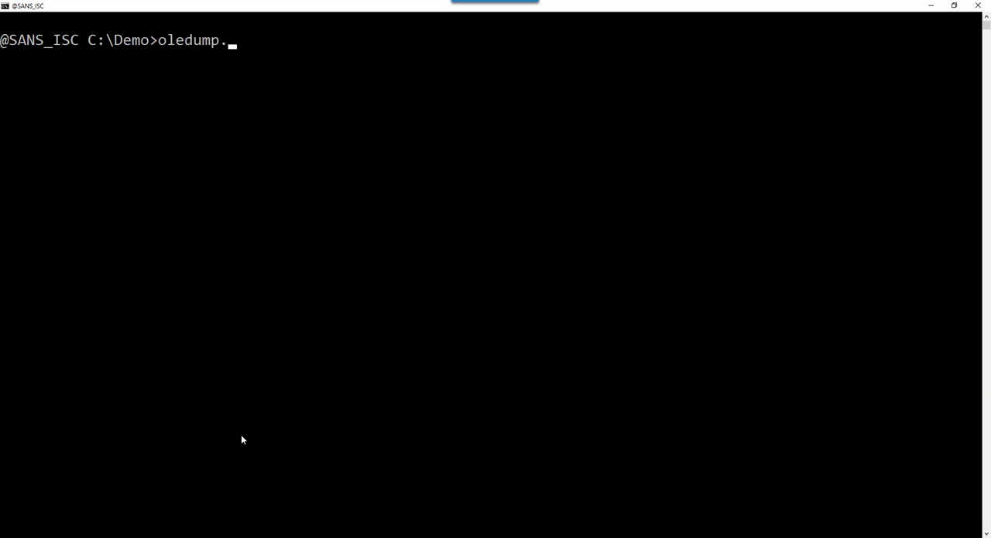
{"action": "type", "text": "py"}
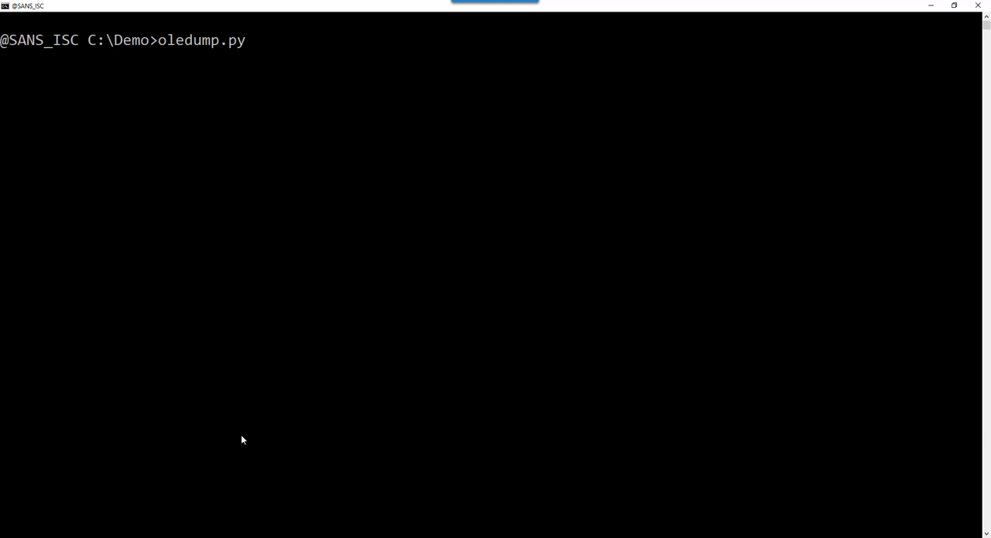
{"action": "type", "text": "-y"}
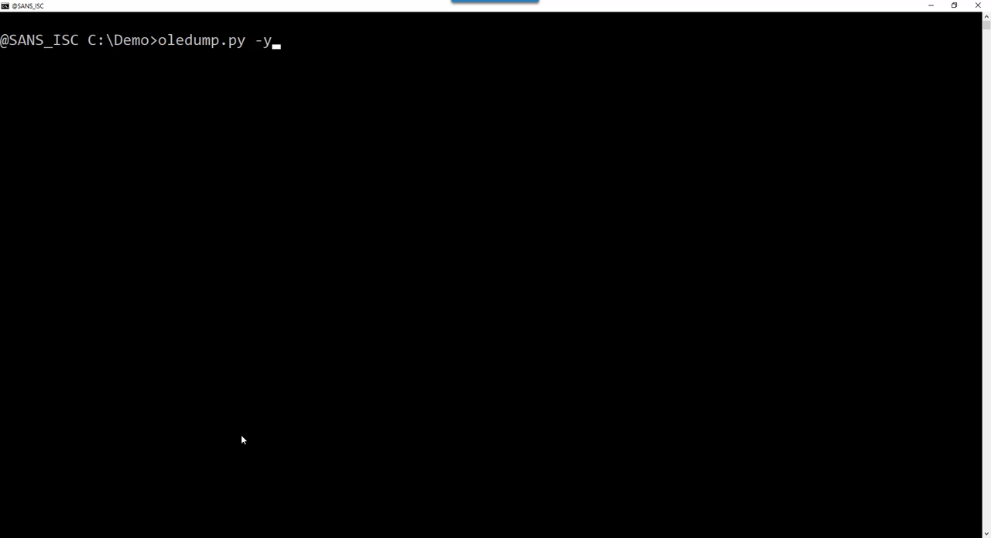
{"action": "type", "text": "dde.yara"}
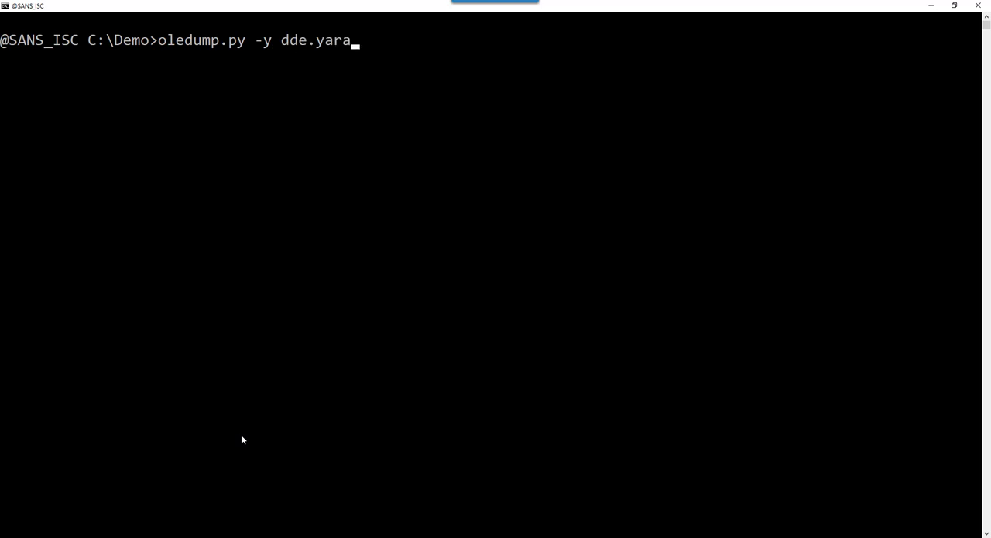
{"action": "type", "text": "dde.yara"}
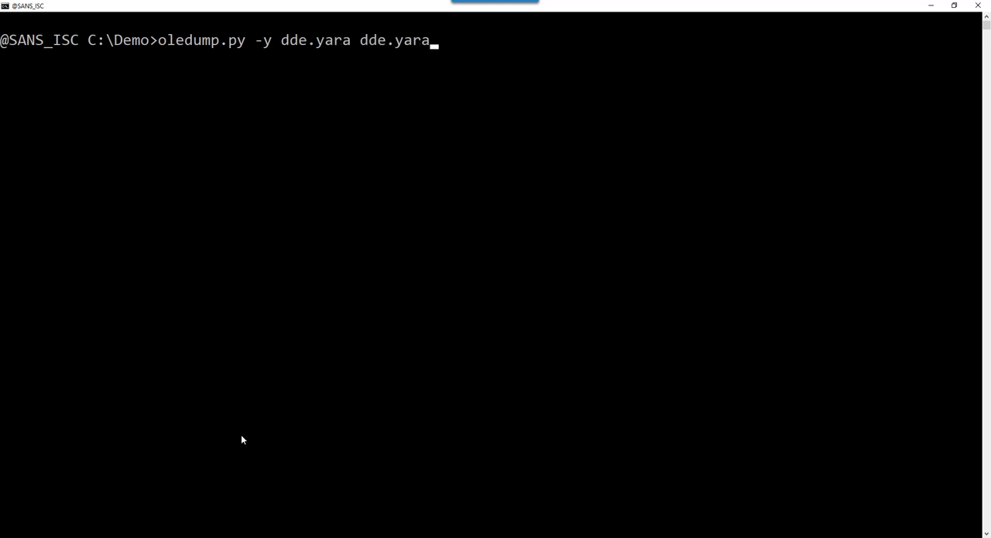
{"action": "type", "text": "de966b0d005dda776a6104f999f294d62c5b1f6b6e5c6f79de5135ec66ba4ee4.vir"}
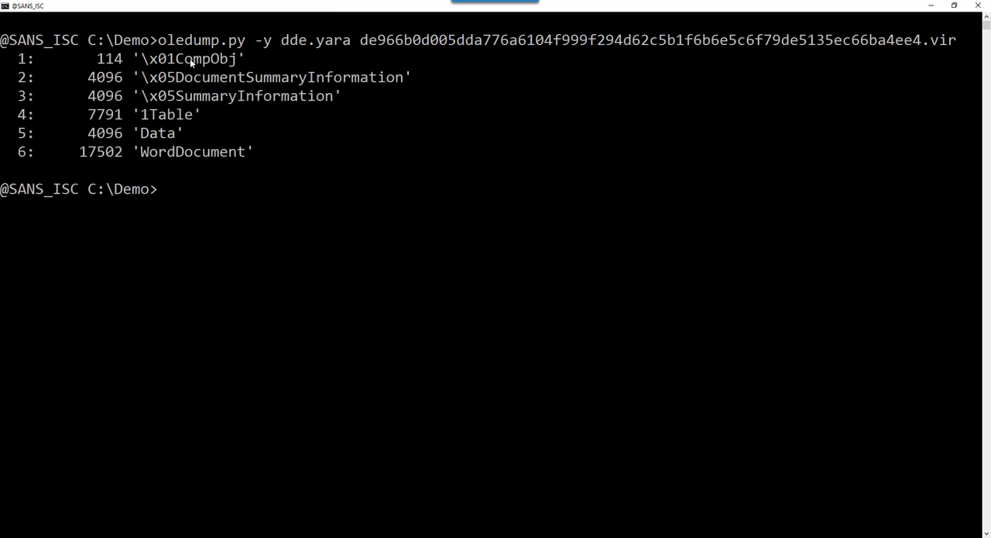
{"action": "mouse_move", "coordinate": [293, 183]}
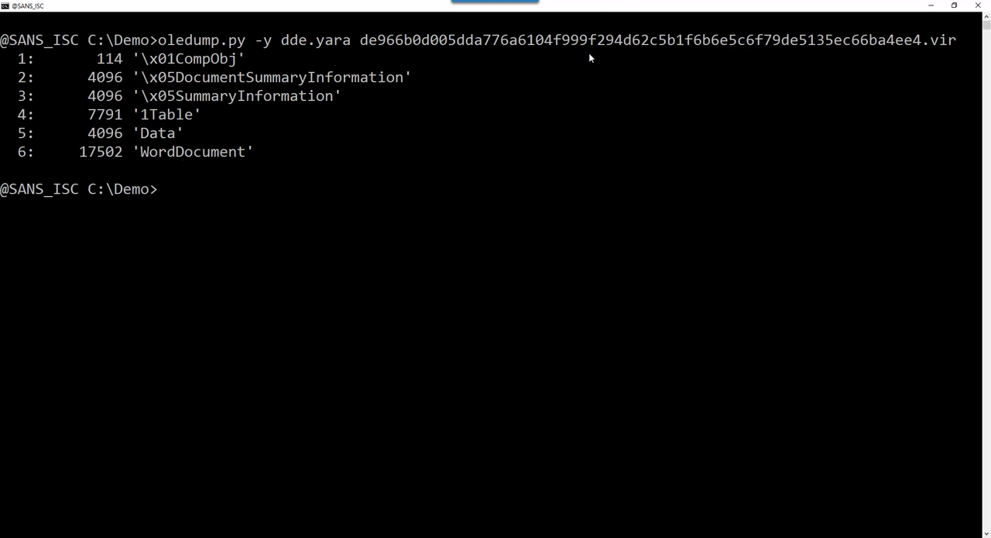
{"action": "mouse_move", "coordinate": [187, 81]}
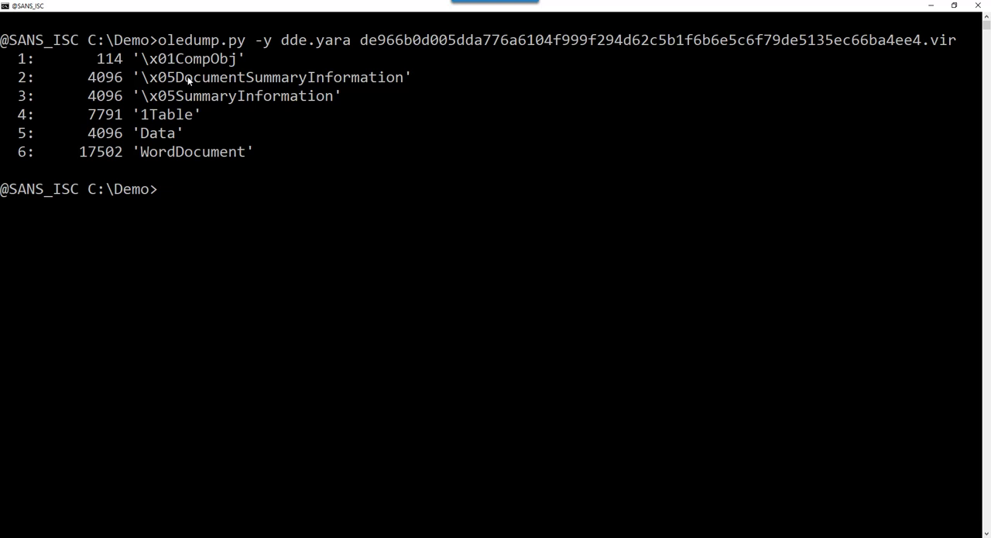
{"action": "mouse_move", "coordinate": [173, 158]}
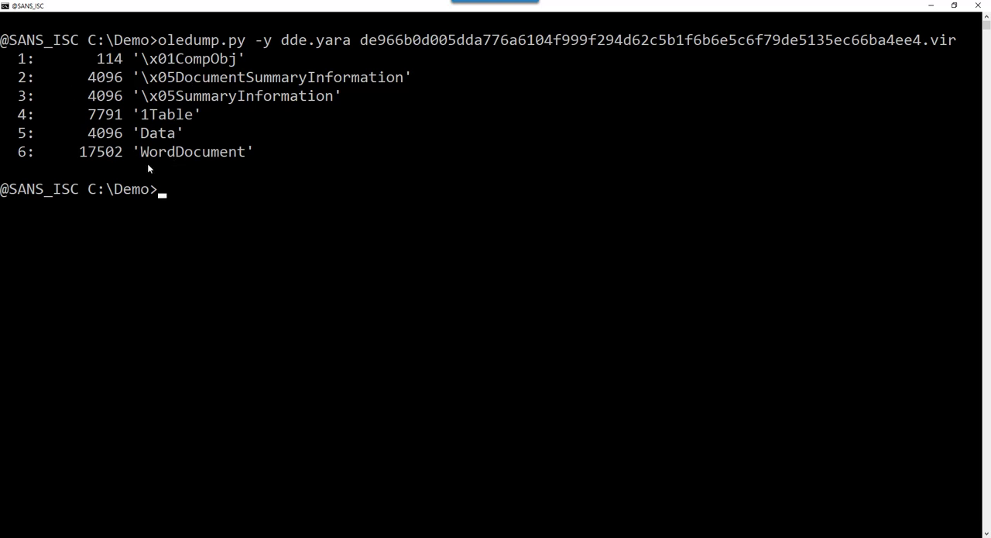
{"action": "mouse_move", "coordinate": [230, 233]}
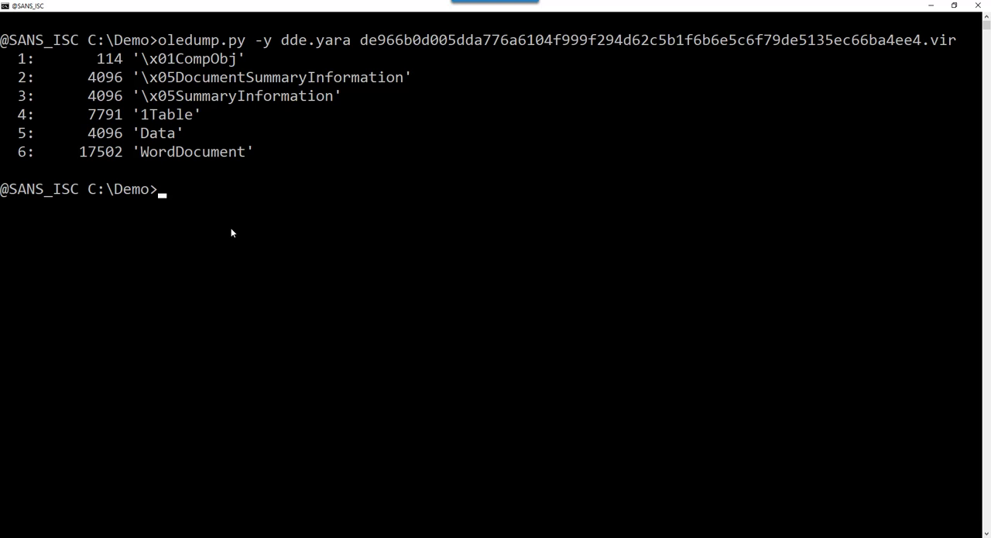
{"action": "type", "text": "typz"}
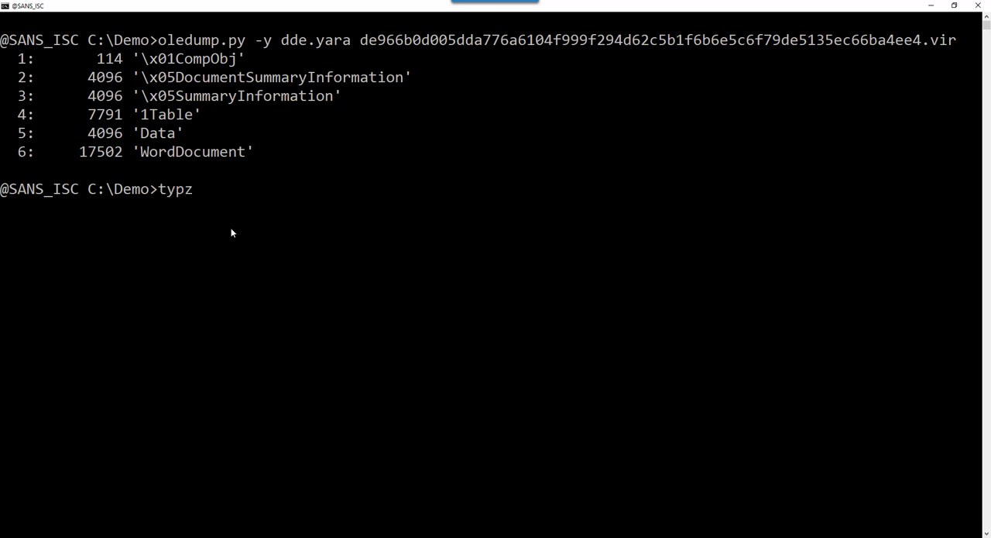
- Print dde.yara with the type command, showing the Office_OLE_DDEAUTO and Office_OLE_DDE rules
{"action": "key", "text": "Backspace"}
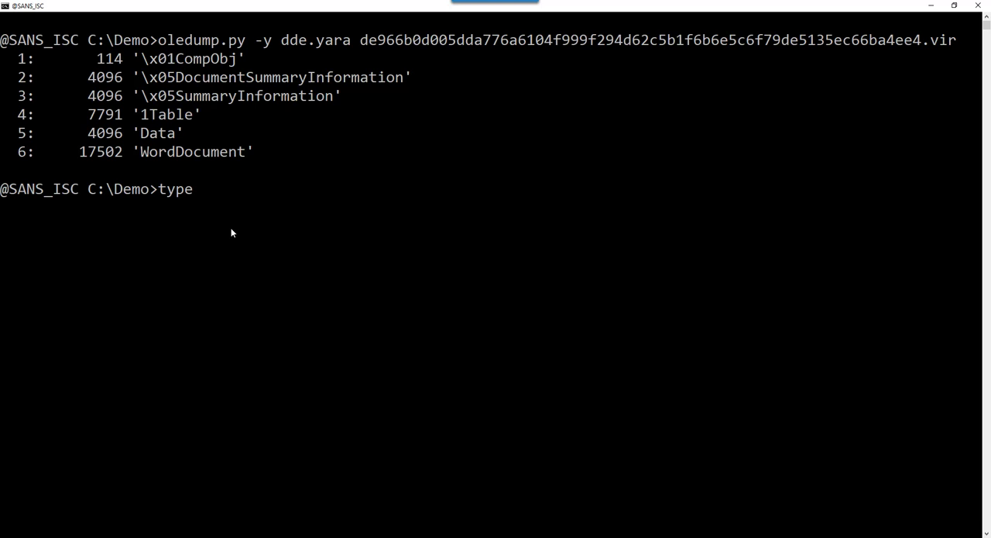
{"action": "type", "text": "dde.yara"}
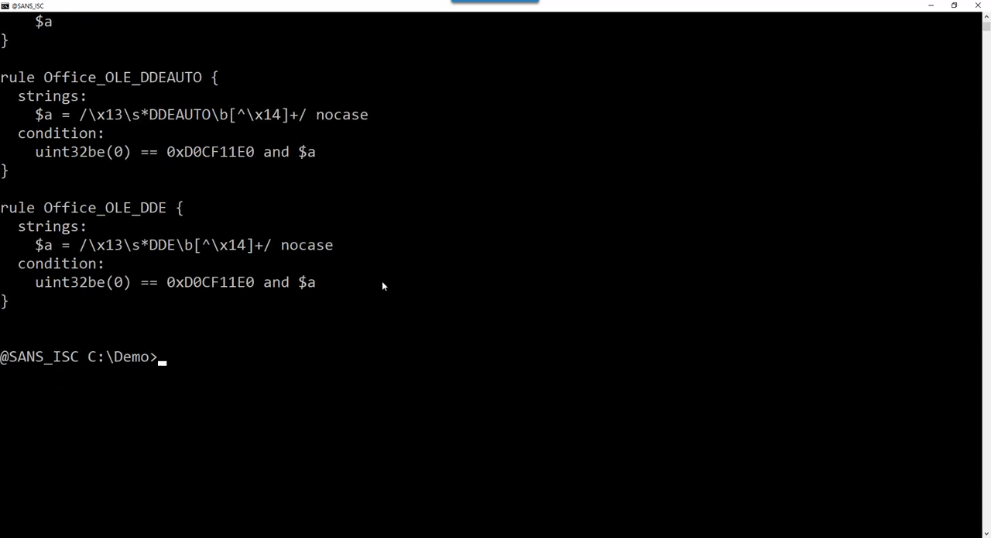
{"action": "mouse_move", "coordinate": [131, 99]}
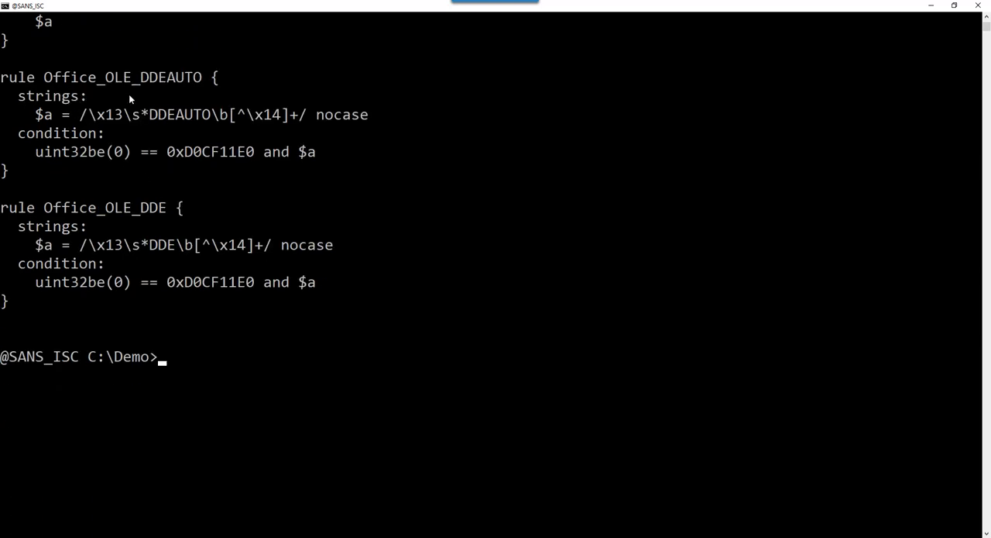
{"action": "mouse_move", "coordinate": [40, 157]}
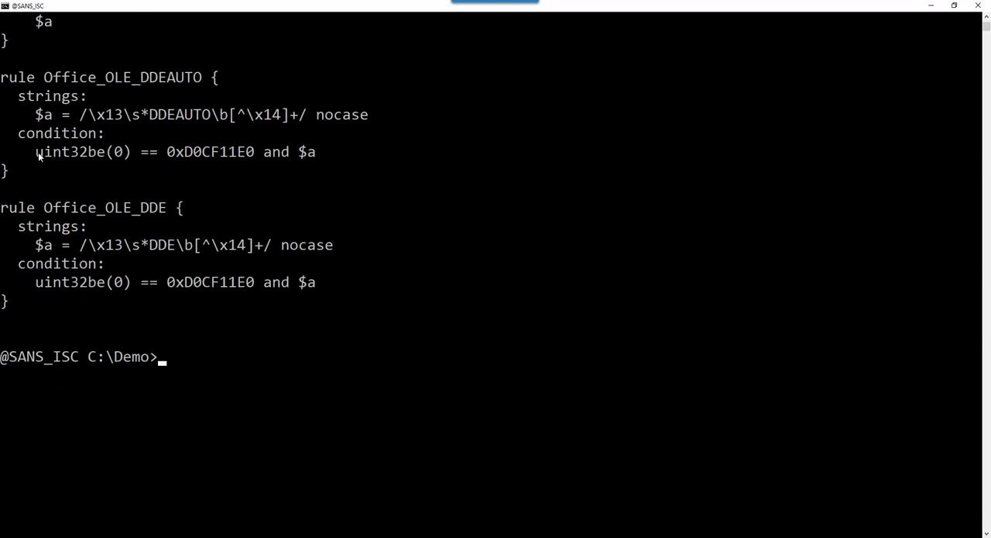
{"action": "mouse_move", "coordinate": [172, 171]}
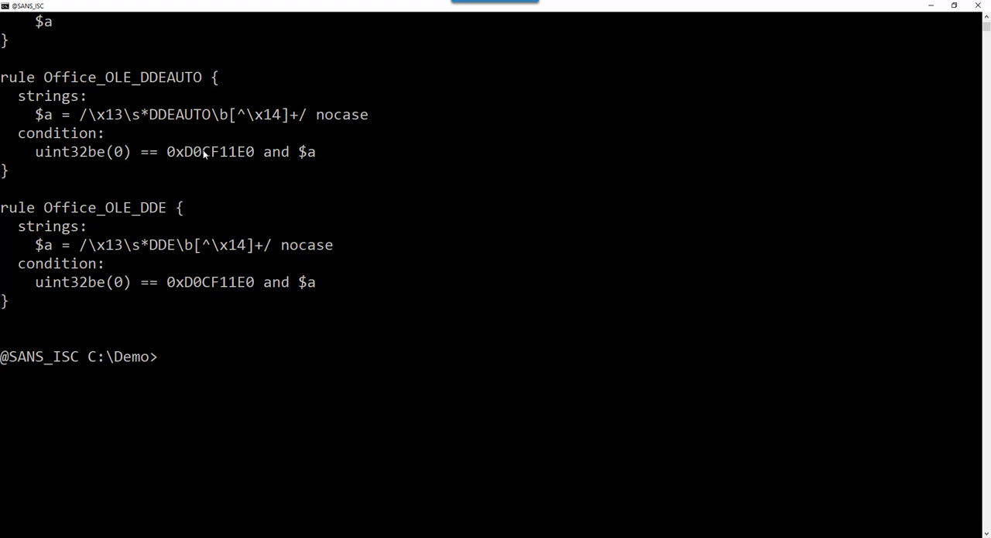
{"action": "mouse_move", "coordinate": [170, 169]}
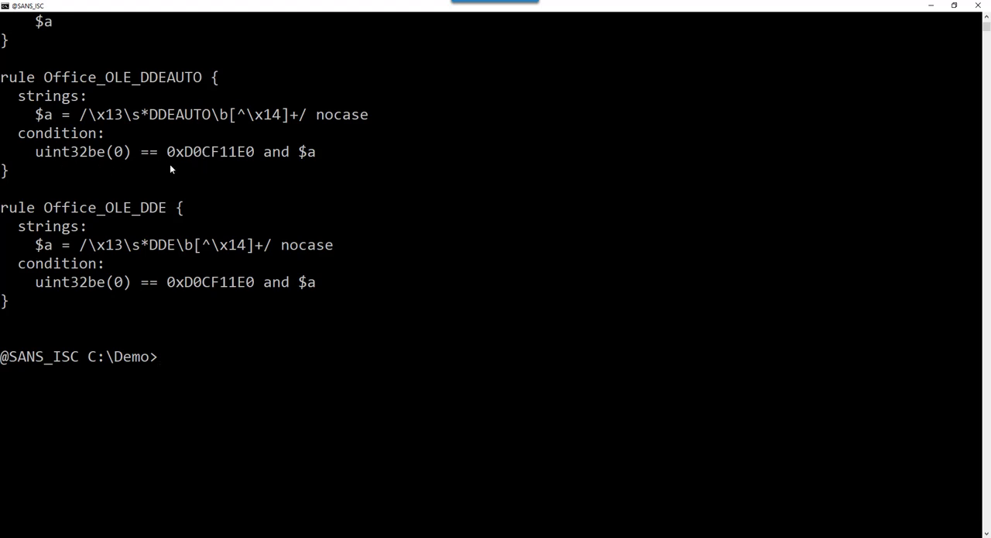
{"action": "mouse_move", "coordinate": [195, 157]}
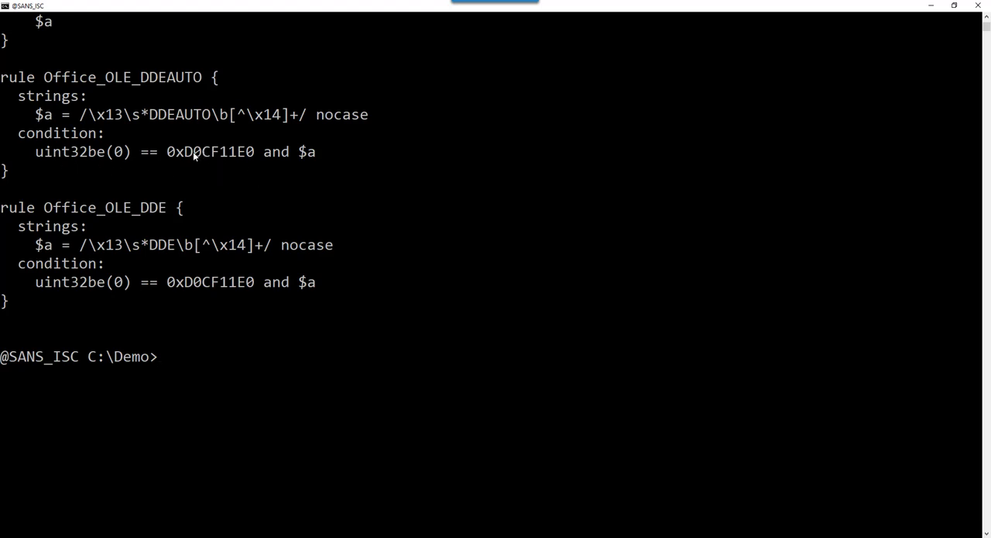
{"action": "mouse_move", "coordinate": [226, 152]}
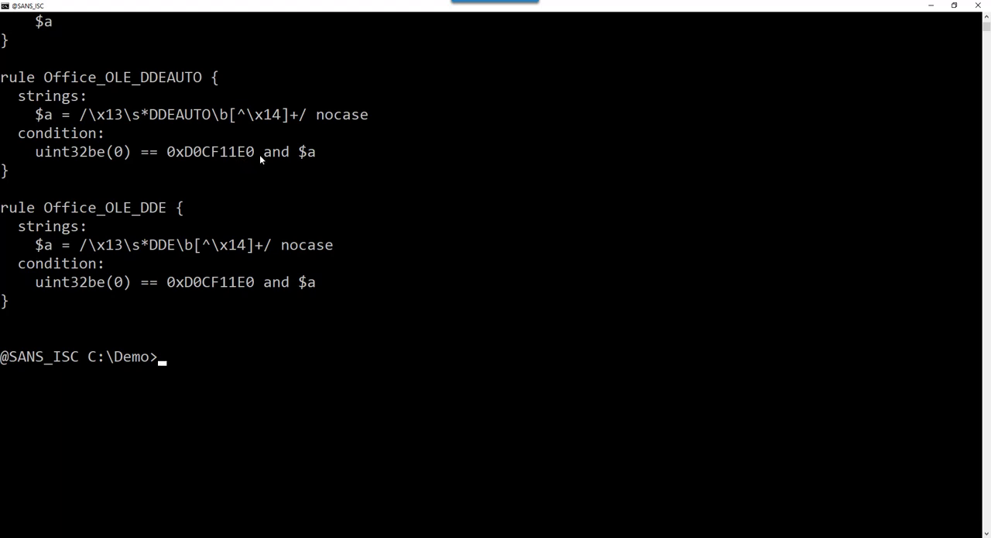
{"action": "mouse_move", "coordinate": [227, 178]}
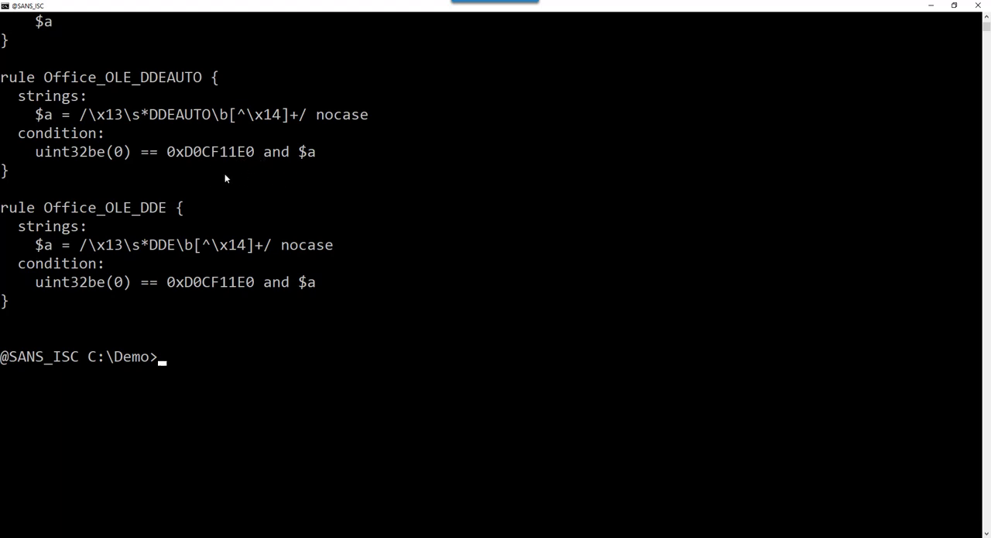
{"action": "mouse_move", "coordinate": [350, 223]}
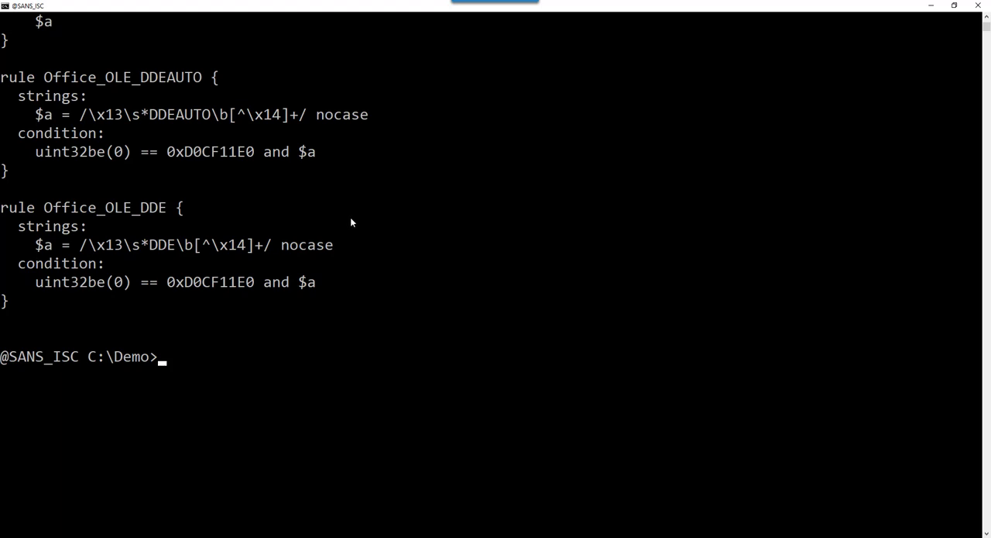
- Run cut-bytes -a 0:16l on the .vir sample to dump its first 16 bytes (D0 CF 11 E0)
{"action": "type", "text": "cut"}
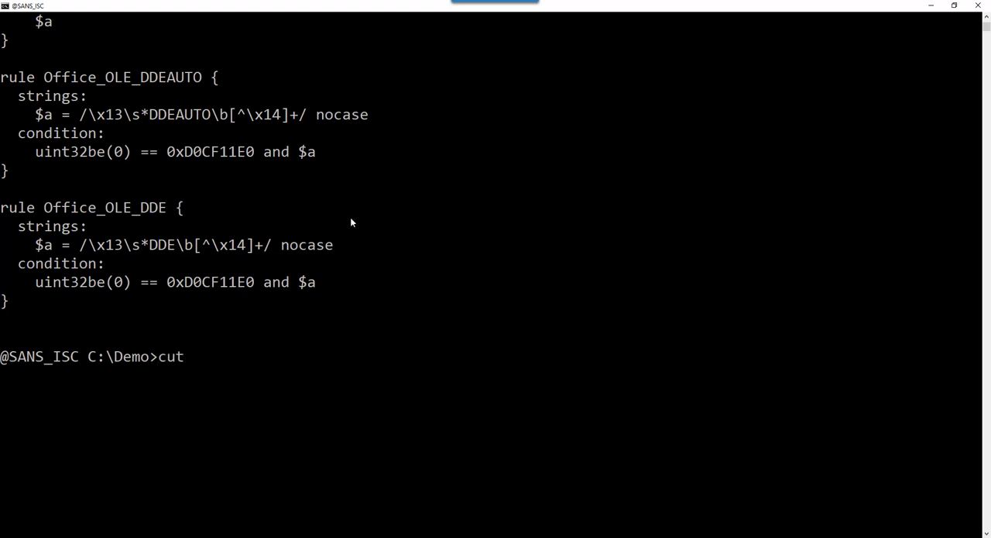
{"action": "type", "text": "-"}
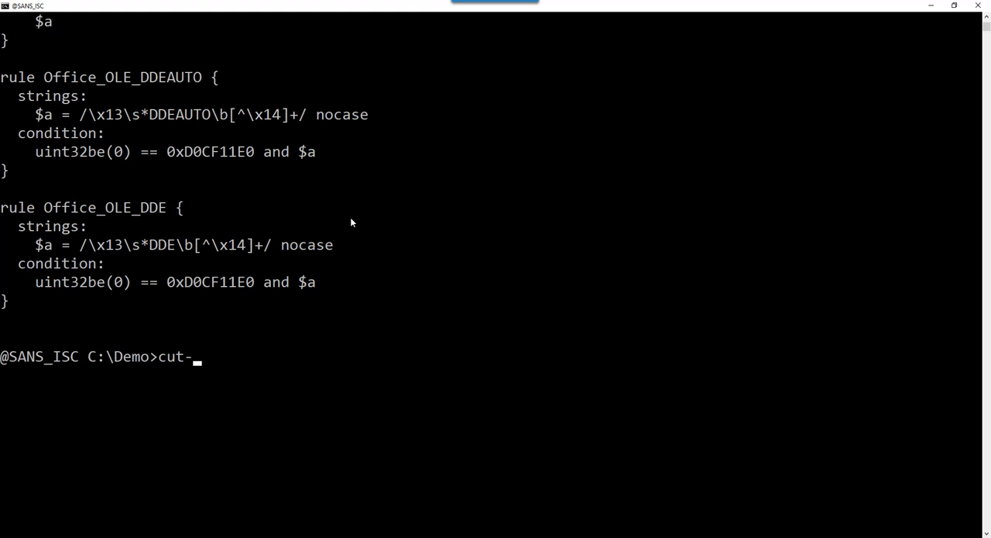
{"action": "type", "text": "bytes"}
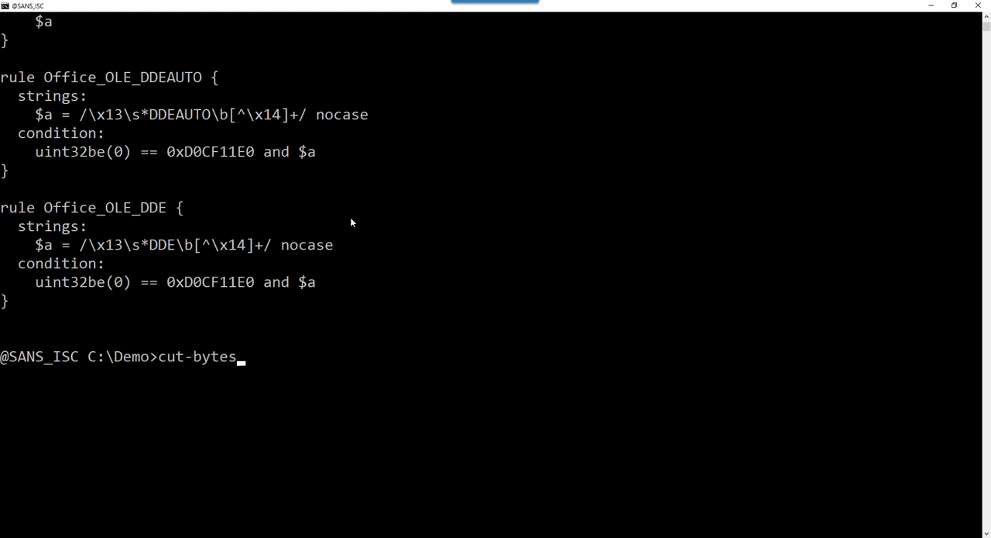
{"action": "type", "text": "-a"}
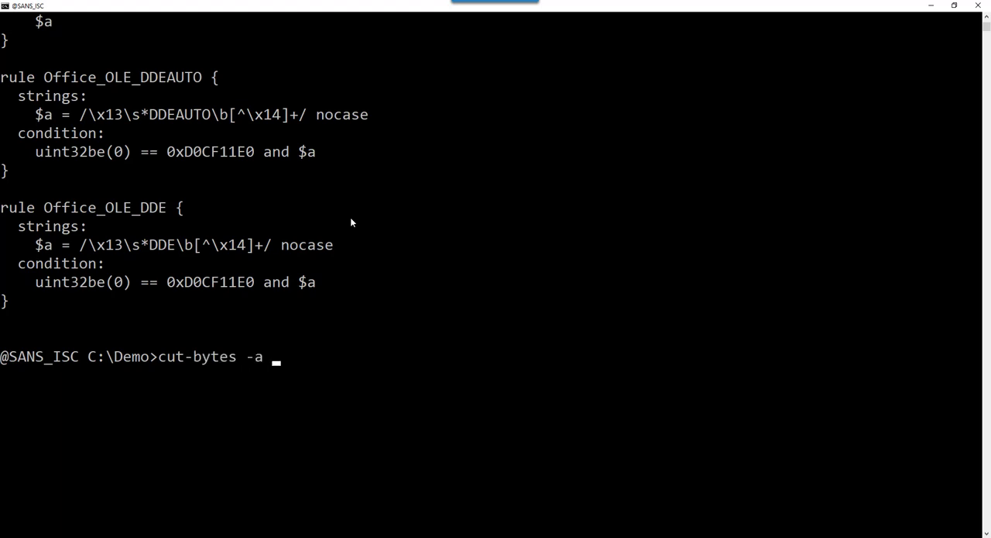
{"action": "type", "text": "0"}
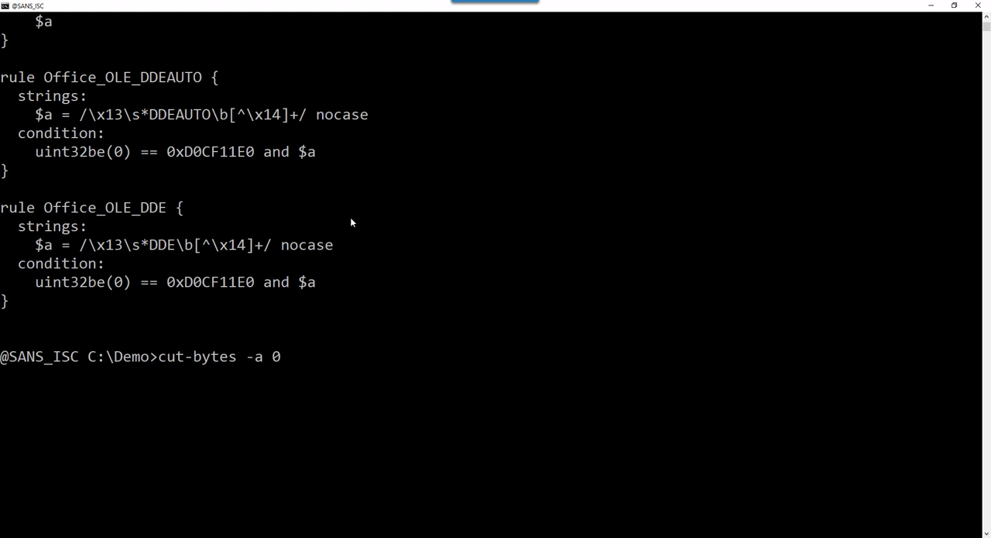
{"action": "type", "text": ":"}
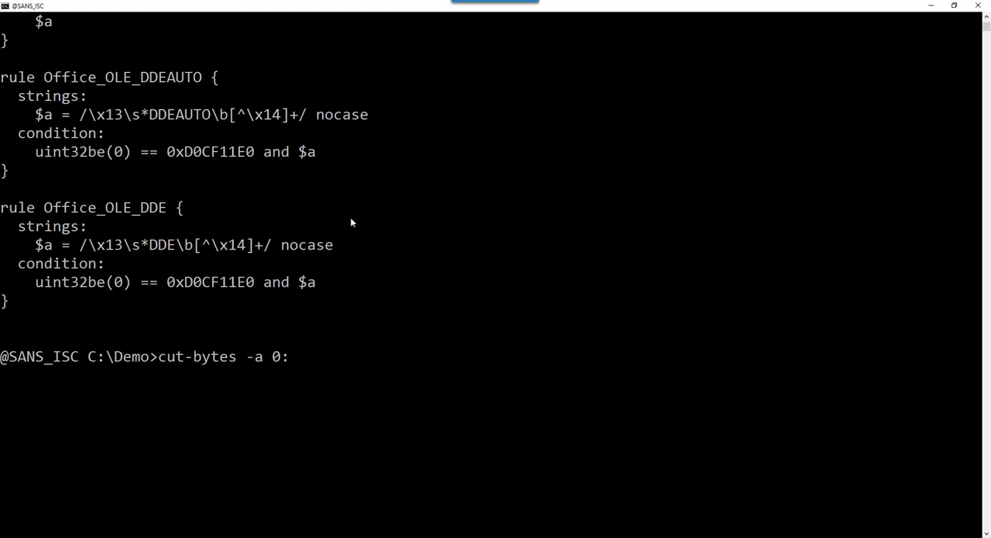
{"action": "type", "text": "16"}
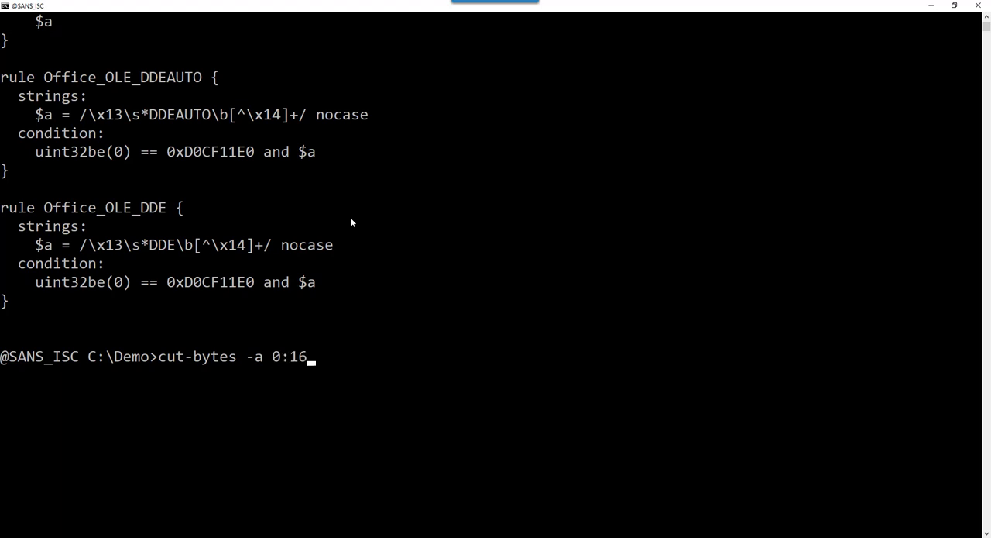
{"action": "type", "text": "l"}
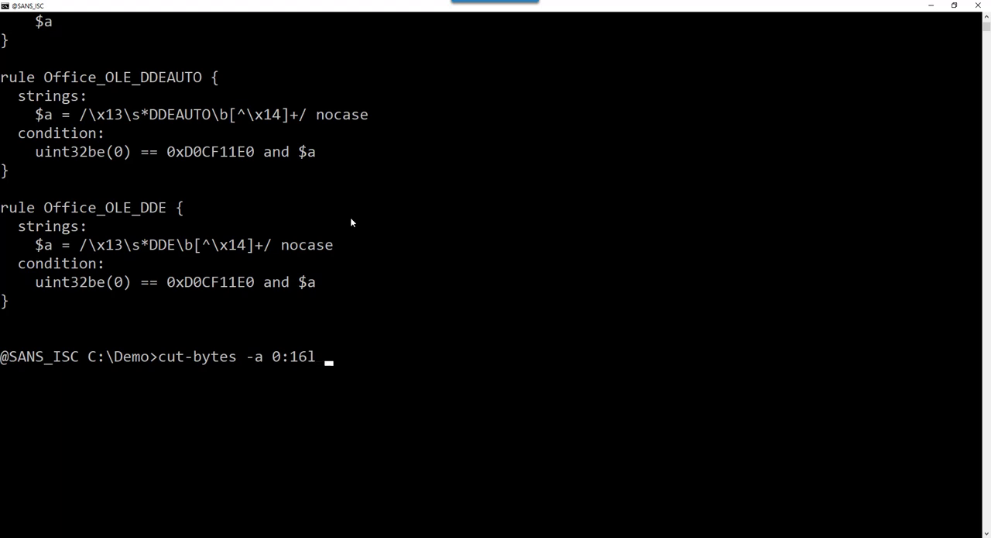
{"action": "type", "text": "de966b0d005dda776a6104f999f294d62c5b1f6b6e5c6f79de5135ec66ba4ee4.vir"}
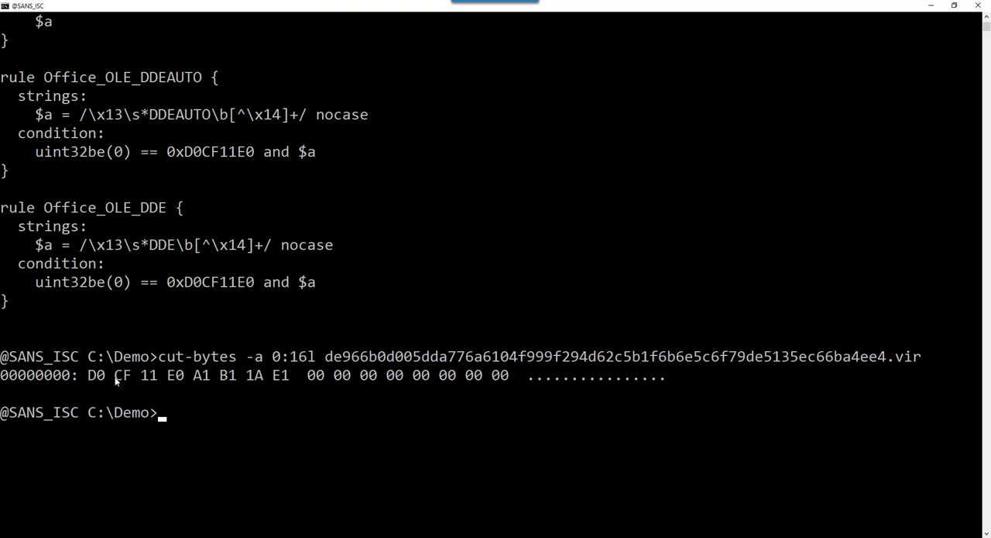
{"action": "mouse_move", "coordinate": [147, 339]}
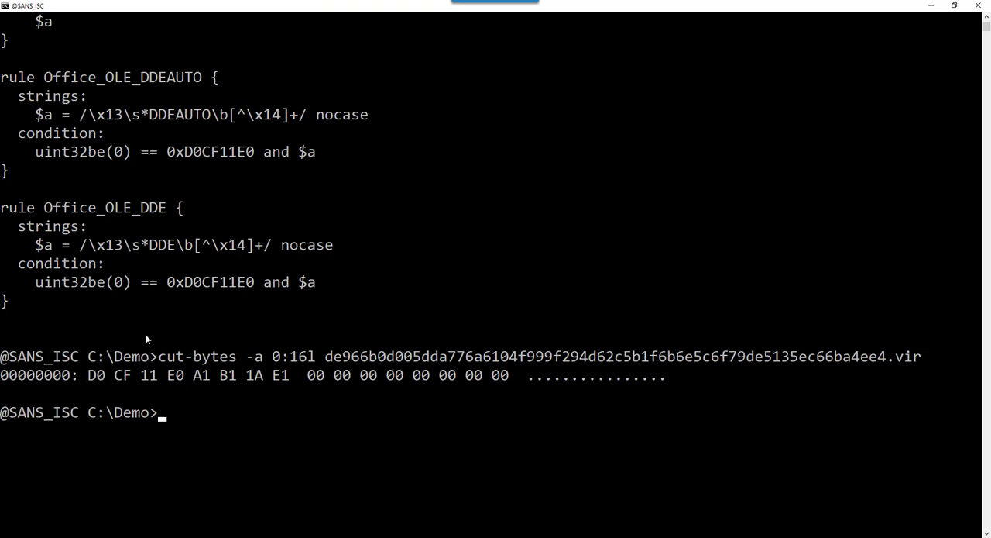
{"action": "mouse_move", "coordinate": [136, 291]}
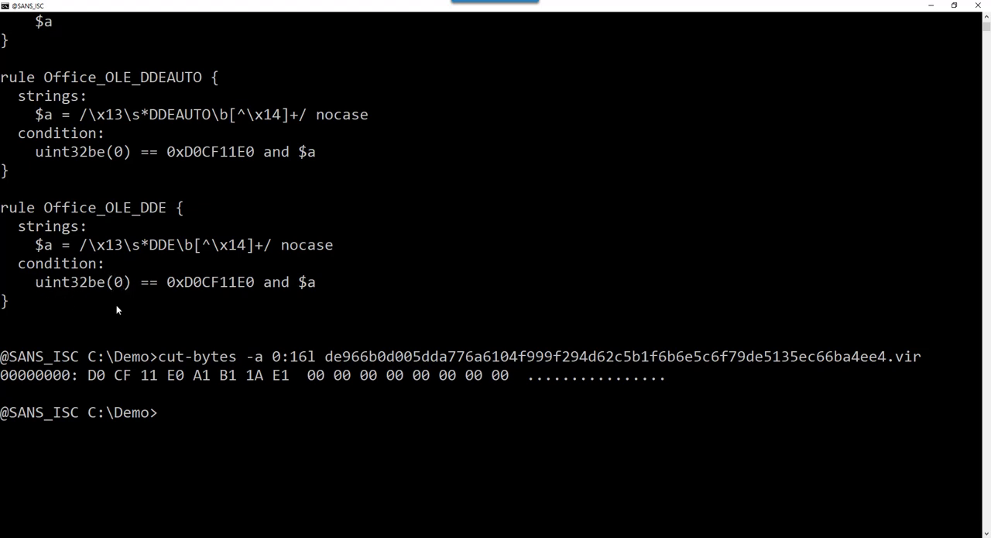
{"action": "mouse_move", "coordinate": [99, 297]}
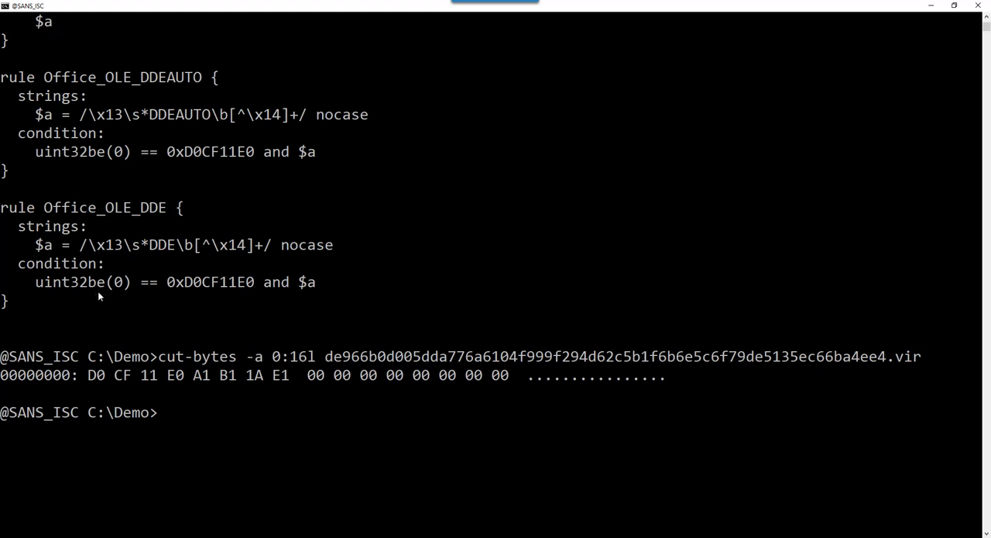
{"action": "mouse_move", "coordinate": [152, 305]}
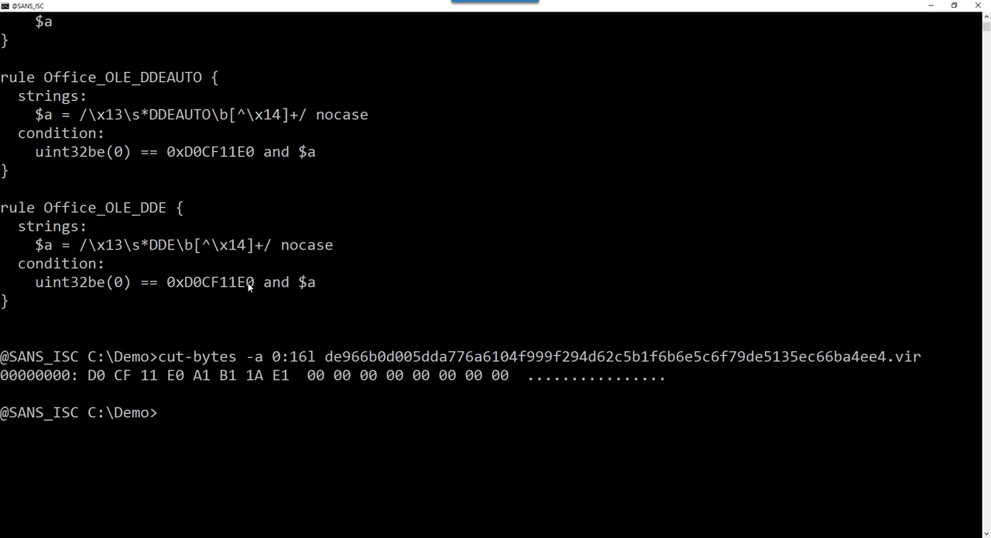
{"action": "mouse_move", "coordinate": [192, 257]}
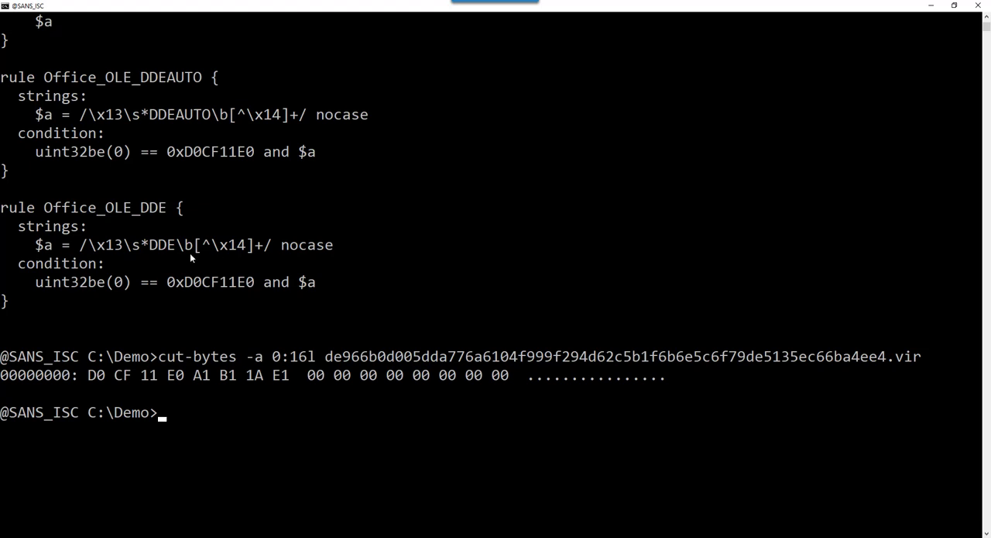
{"action": "mouse_move", "coordinate": [272, 288]}
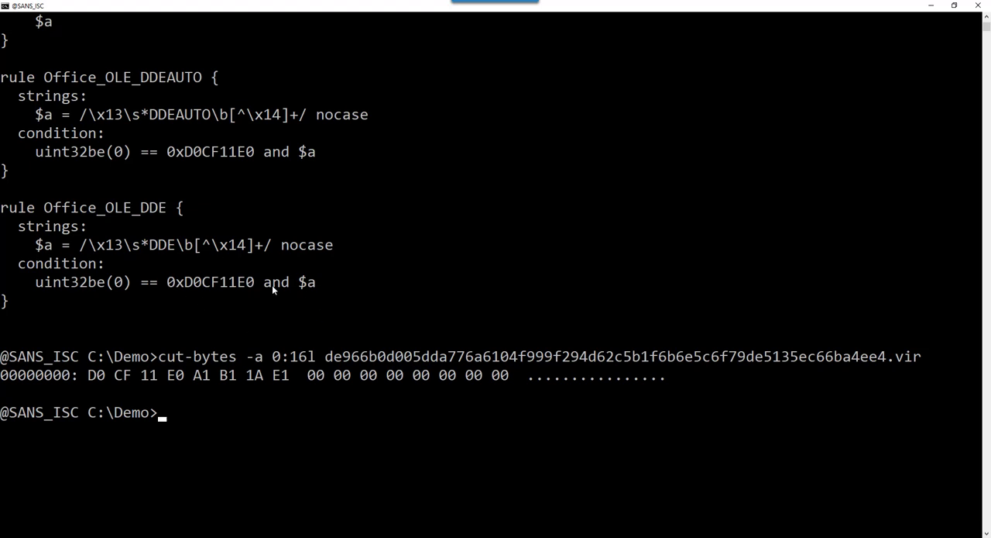
{"action": "mouse_move", "coordinate": [530, 335]}
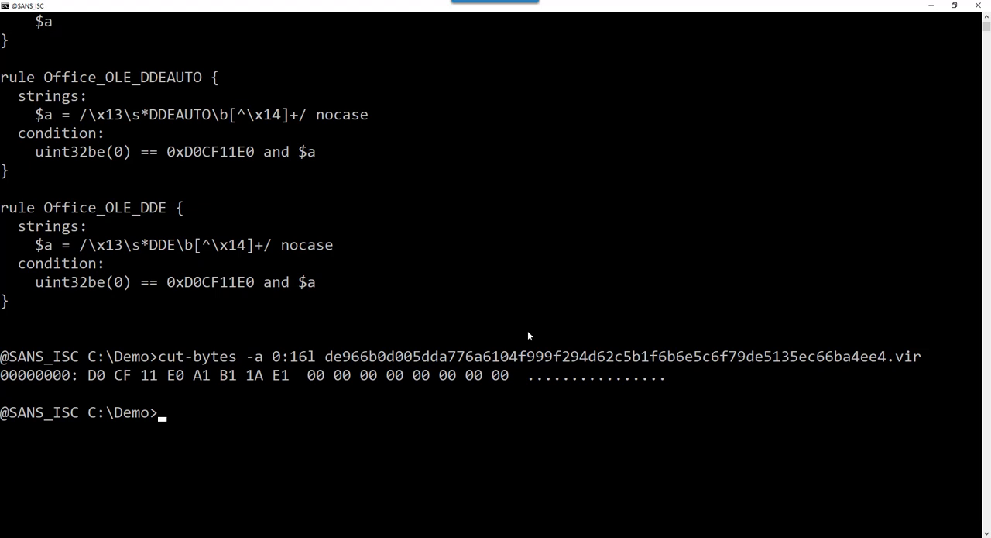
{"action": "mouse_move", "coordinate": [158, 328]}
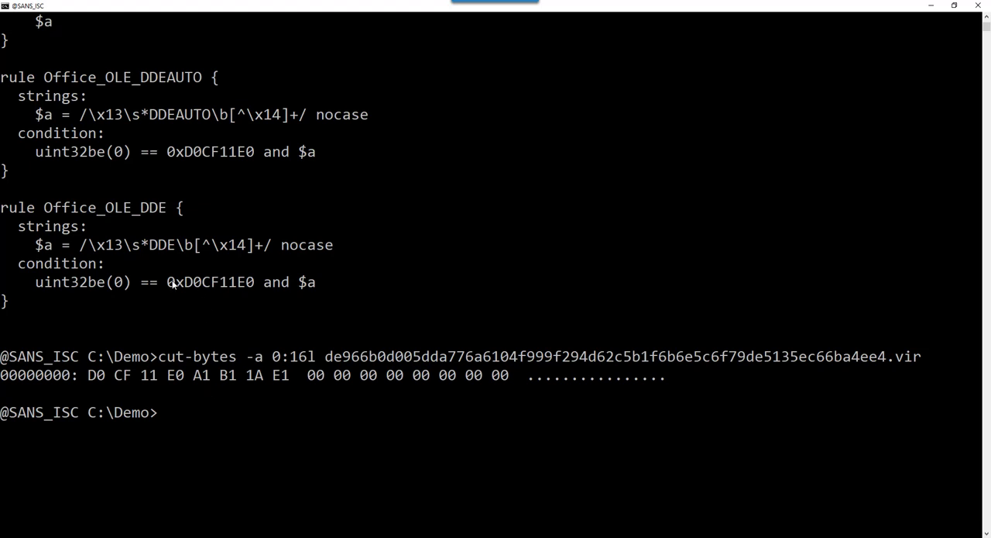
{"action": "mouse_move", "coordinate": [227, 300]}
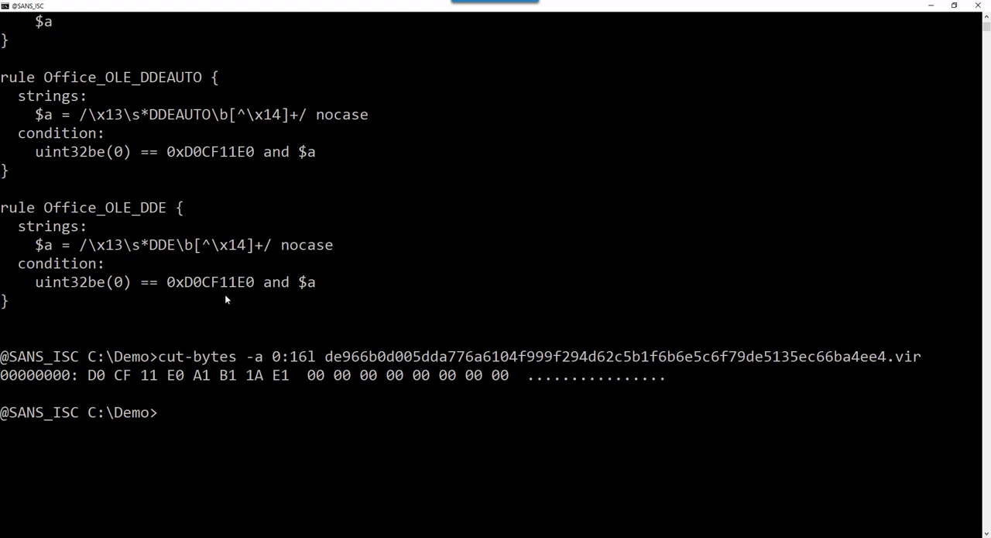
{"action": "mouse_move", "coordinate": [214, 283]}
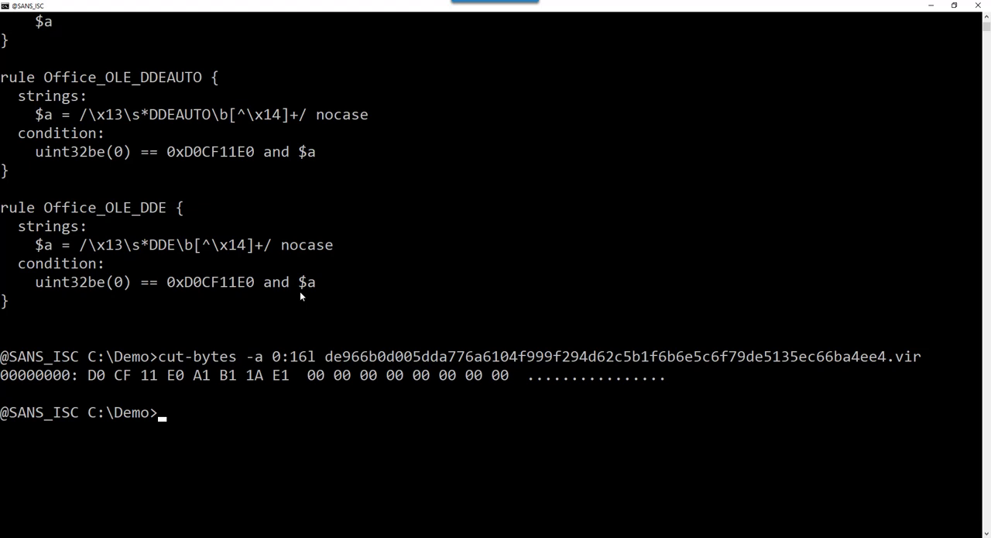
- Clear the console with cls
{"action": "type", "text": "cls"}
{"action": "type", "text": "notepa"}
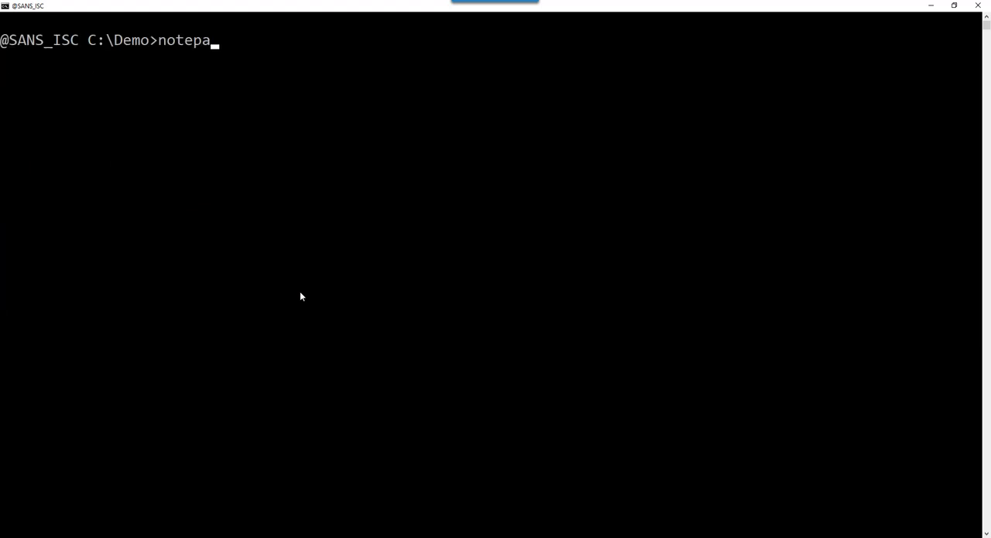
- Open dde.yara in Notepad and rename both OLE rules Office_OLE_DDEAUTO_sa and Office_OLE_DDE_sa
{"action": "type", "text": "d dde.yara"}
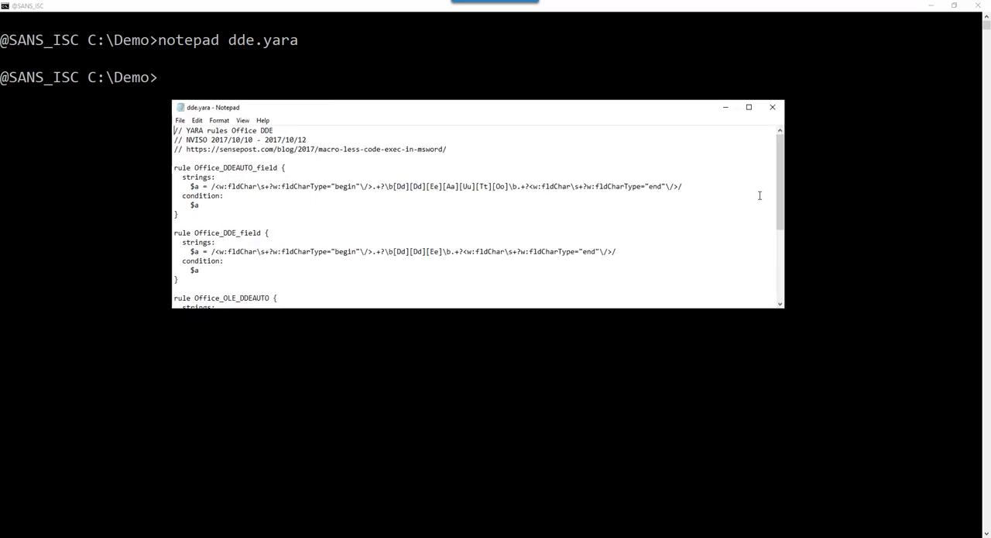
{"action": "scroll", "scroll_direction": "down", "scroll_amount": 3}
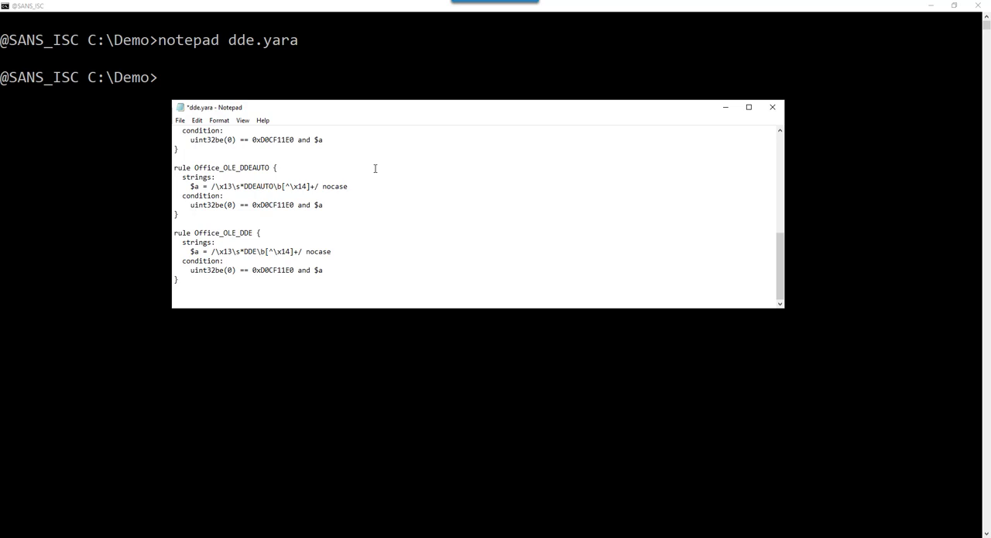
{"action": "type", "text": "_sa"}
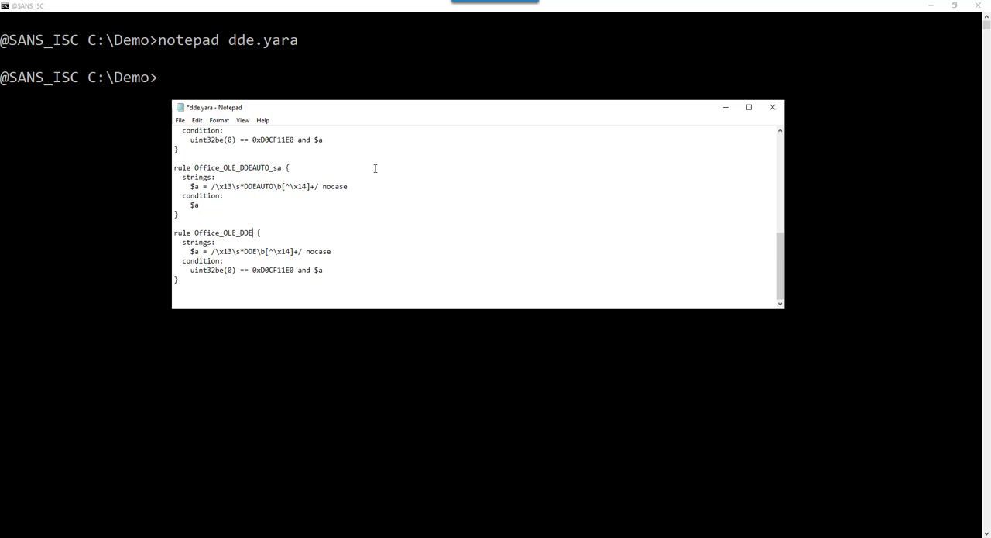
{"action": "type", "text": "_sa"}
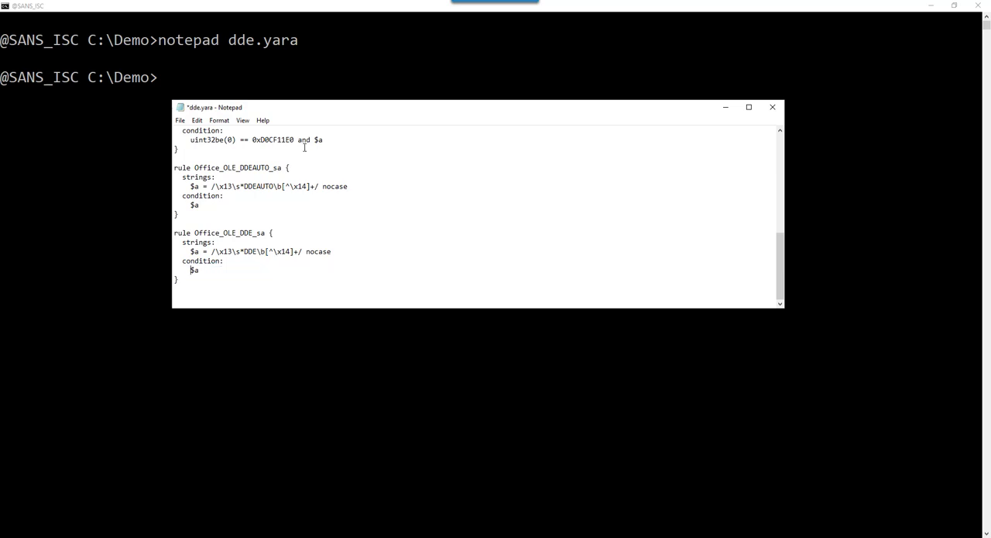
- Save the edited dde.yara via File > Save and return to the command prompt
{"action": "left_click", "coordinate": [179, 120]}
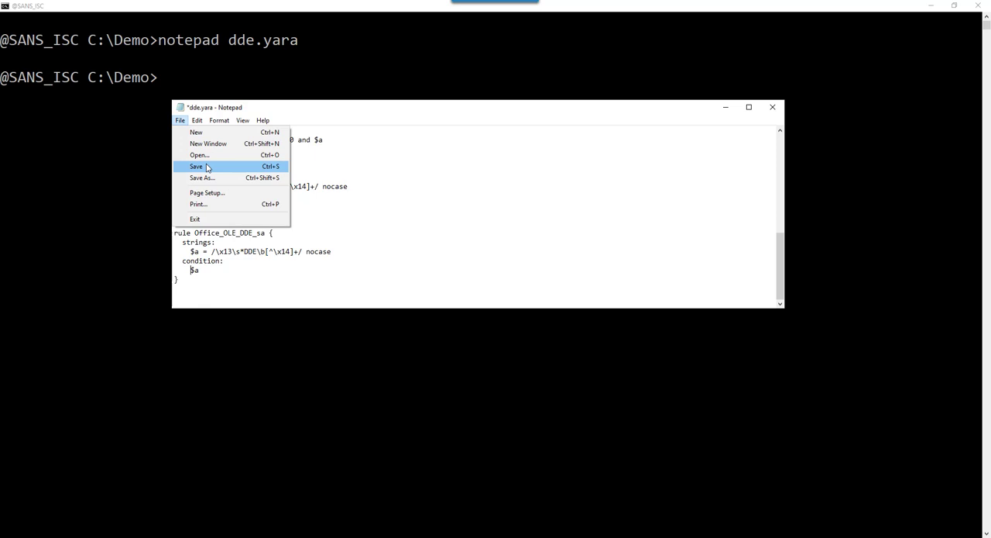
{"action": "left_click", "coordinate": [195, 166]}
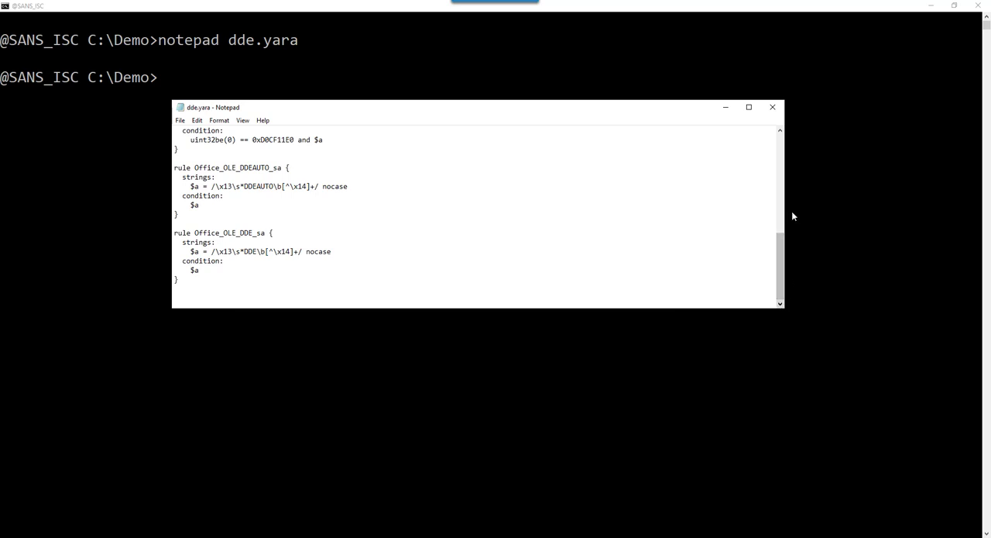
{"action": "left_click", "coordinate": [772, 107]}
{"action": "type", "text": "o"}
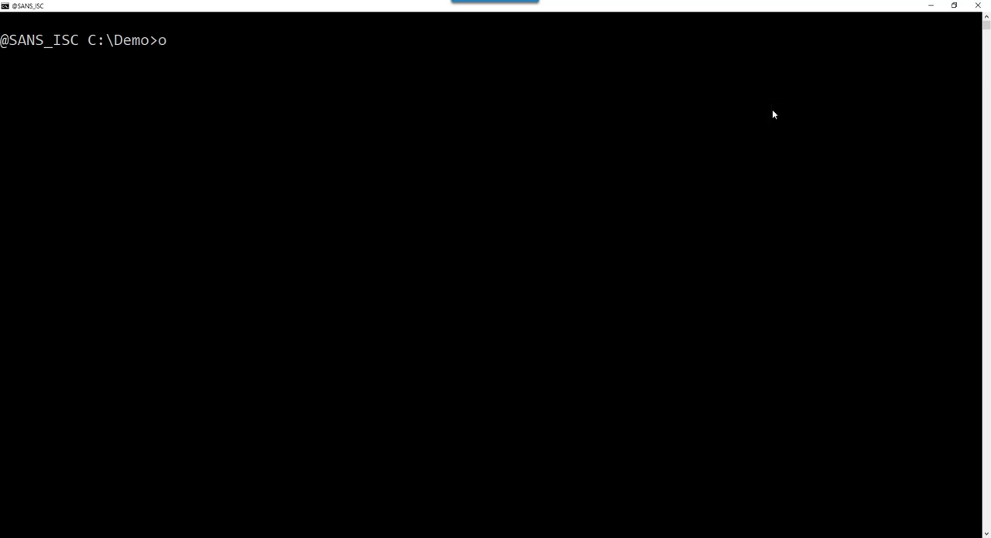
- Run oledump.py -y dde.yara on the .vir sample, matching Office_OLE_DDEAUTO_sa on stream 6 'WordDocument'
{"action": "type", "text": "ledump.py -y dde.yara"}
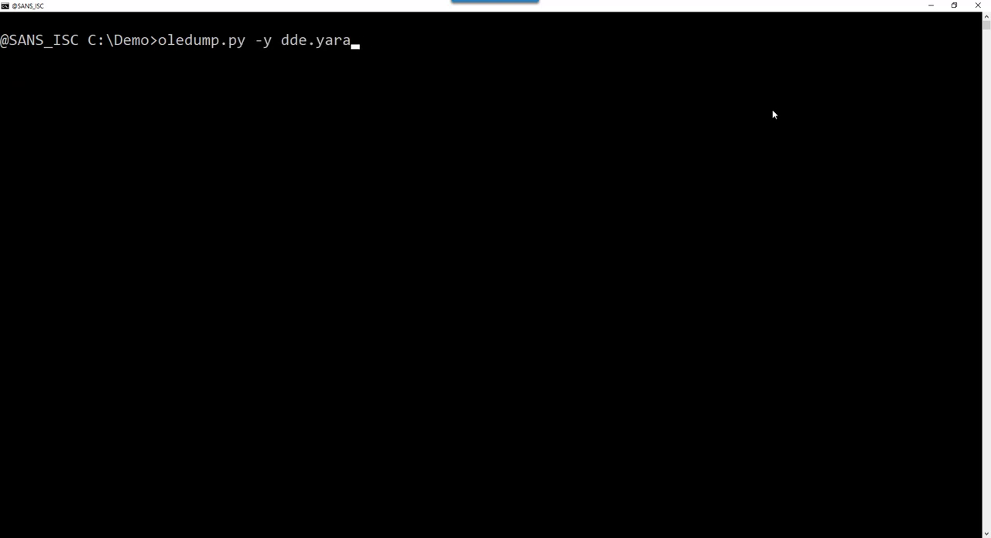
{"action": "type", "text": "de966b0d005dda776a6104f999f294d62c5b1f6b6e5c6f79de5135ec66ba4ee4.vir"}
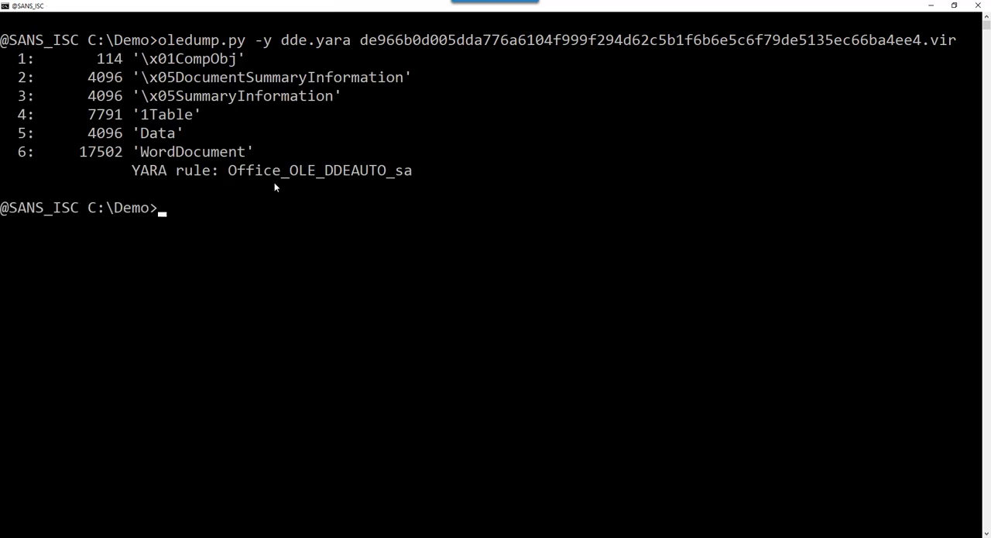
{"action": "mouse_move", "coordinate": [332, 186]}
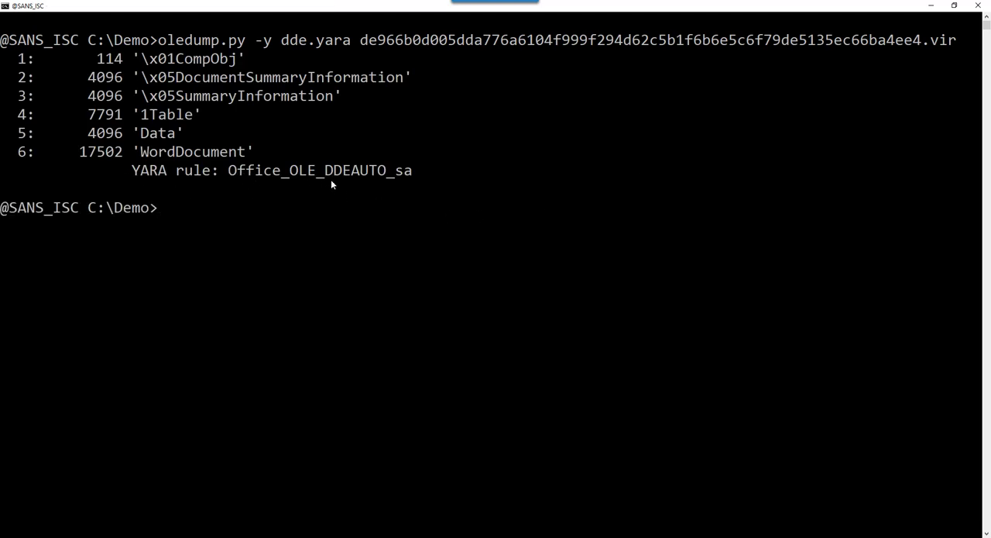
{"action": "mouse_move", "coordinate": [436, 191]}
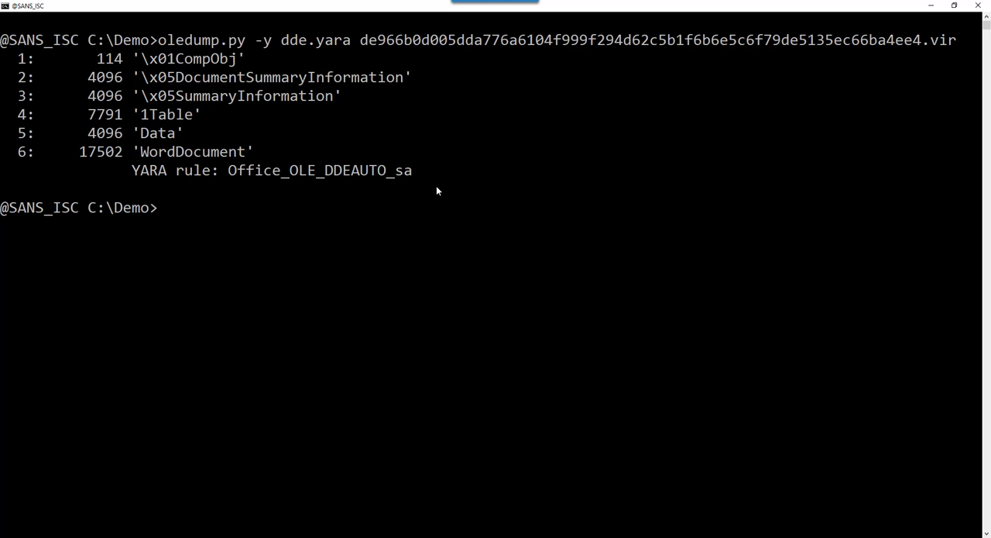
{"action": "mouse_move", "coordinate": [196, 71]}
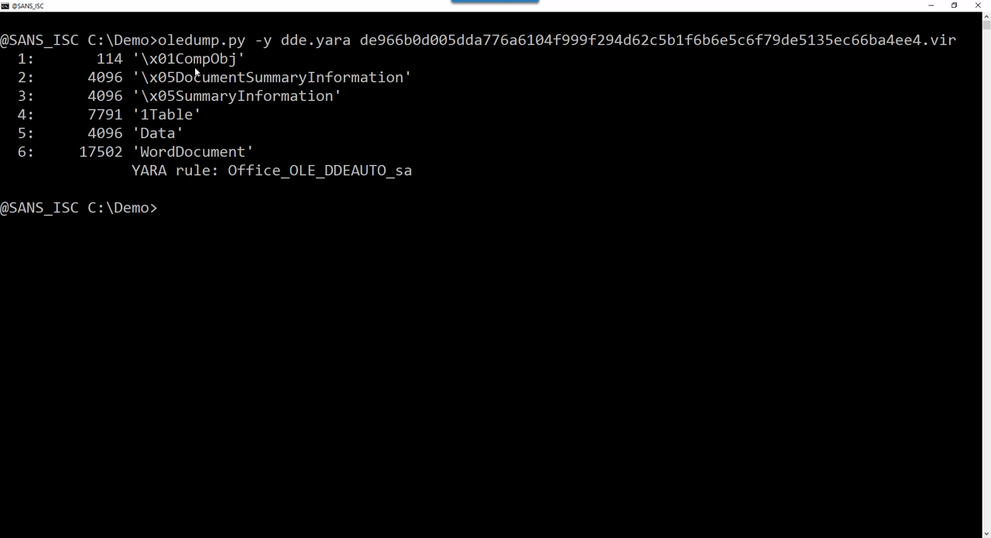
{"action": "mouse_move", "coordinate": [462, 199]}
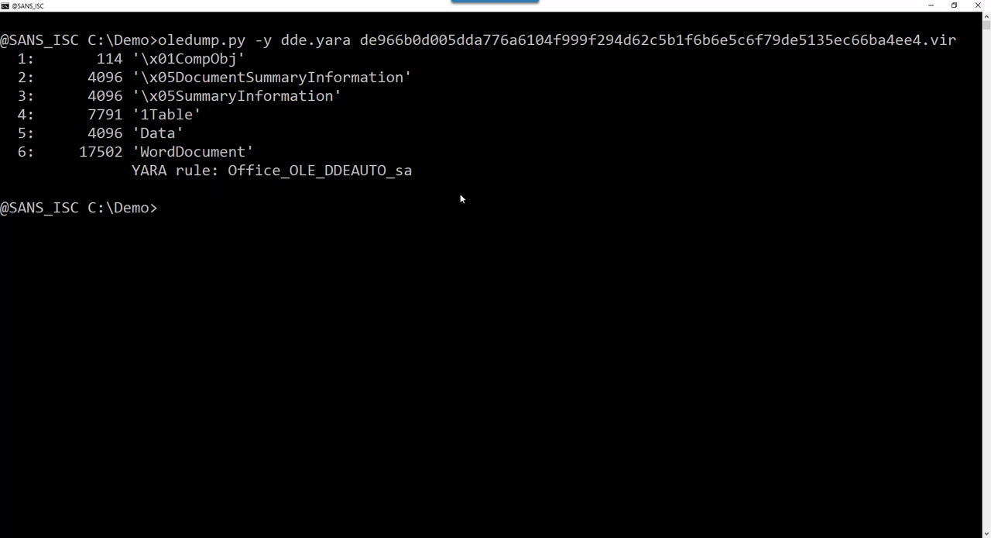
- Rerun the oledump.py scan with --yarastrings to reveal the DDEAUTO PowerShell mscalc.exe download string
{"action": "type", "text": "oledump.py -y dde.yara de966b0d005dda776a6104f999f294d62c5b1f6b6e5c6f79de5135ec66ba4ee4.vir"}
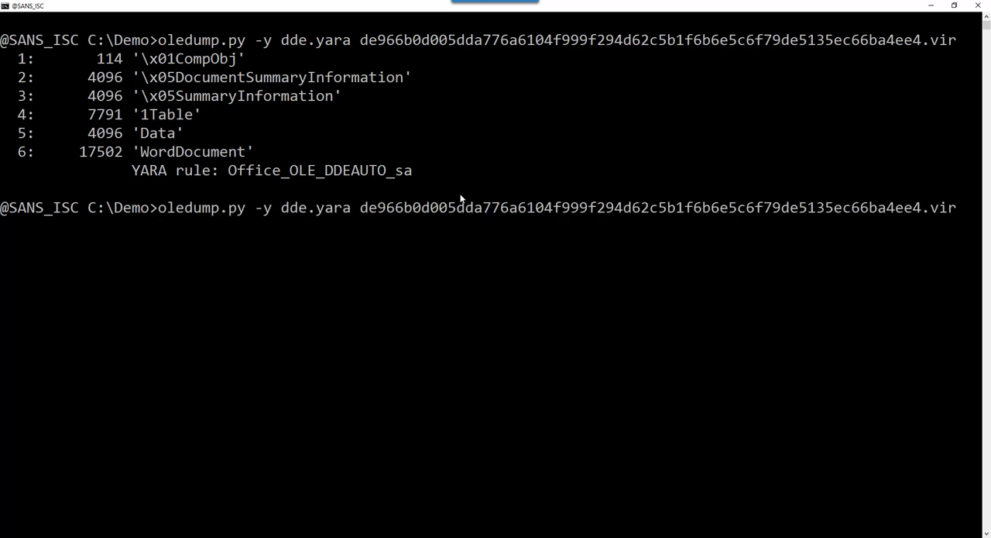
{"action": "type", "text": "--yara"}
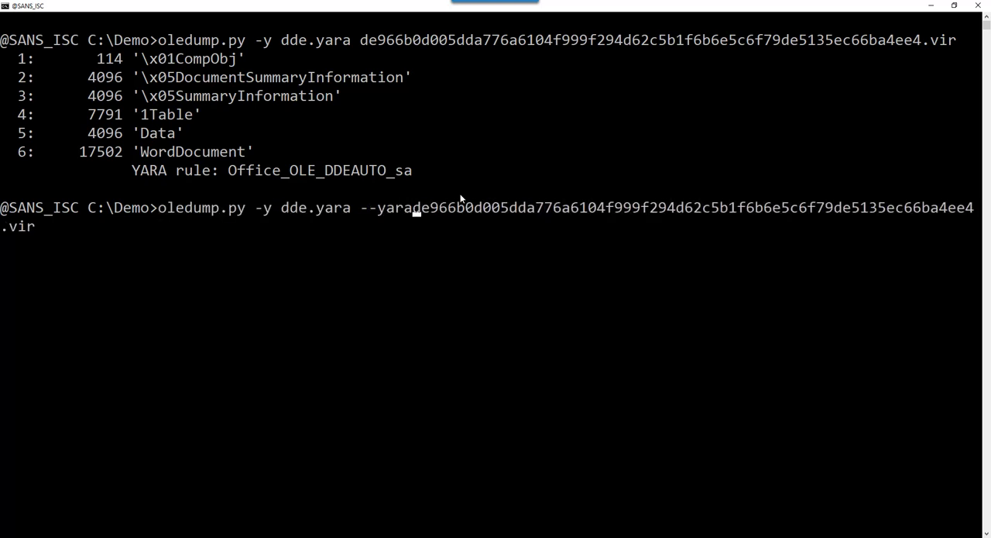
{"action": "type", "text": "strings"}
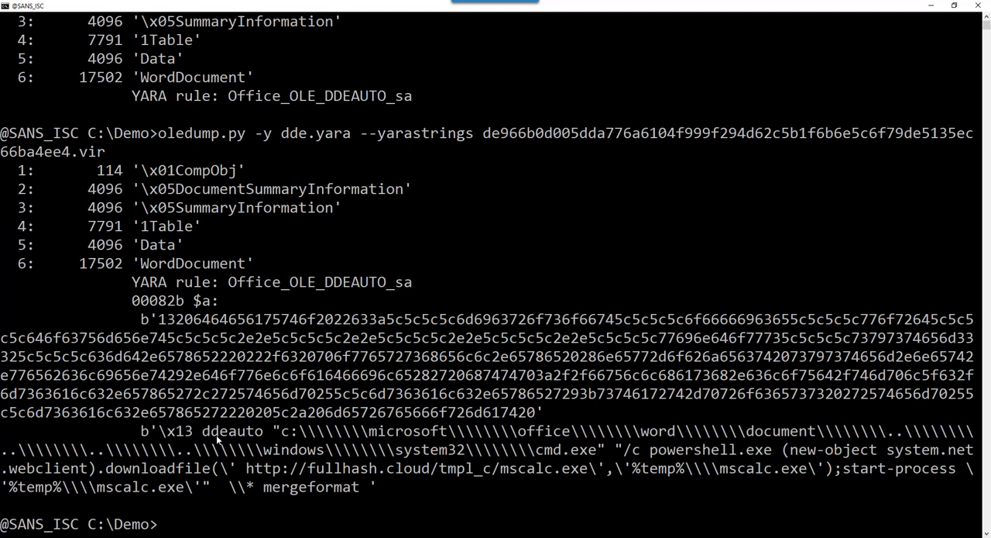
{"action": "mouse_move", "coordinate": [499, 502]}
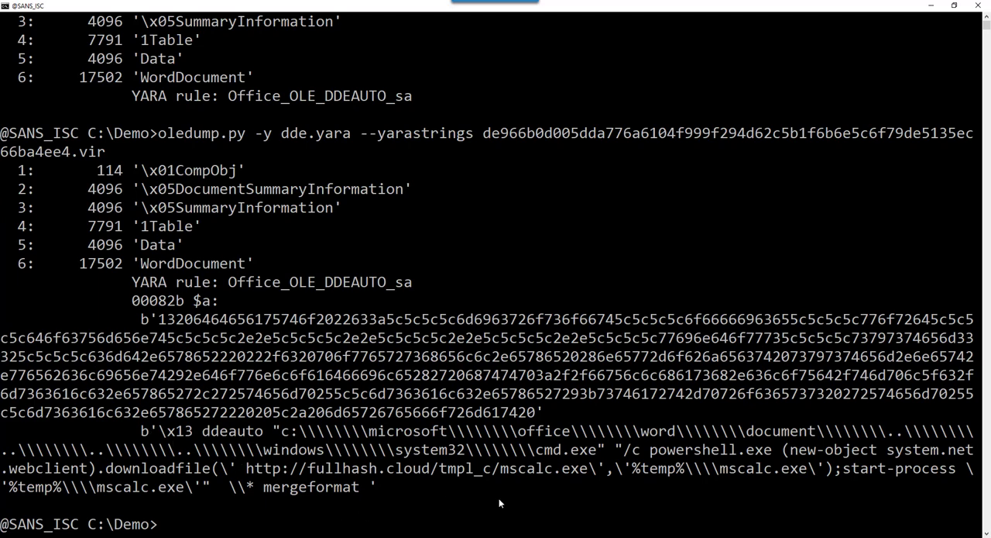
{"action": "mouse_move", "coordinate": [313, 474]}
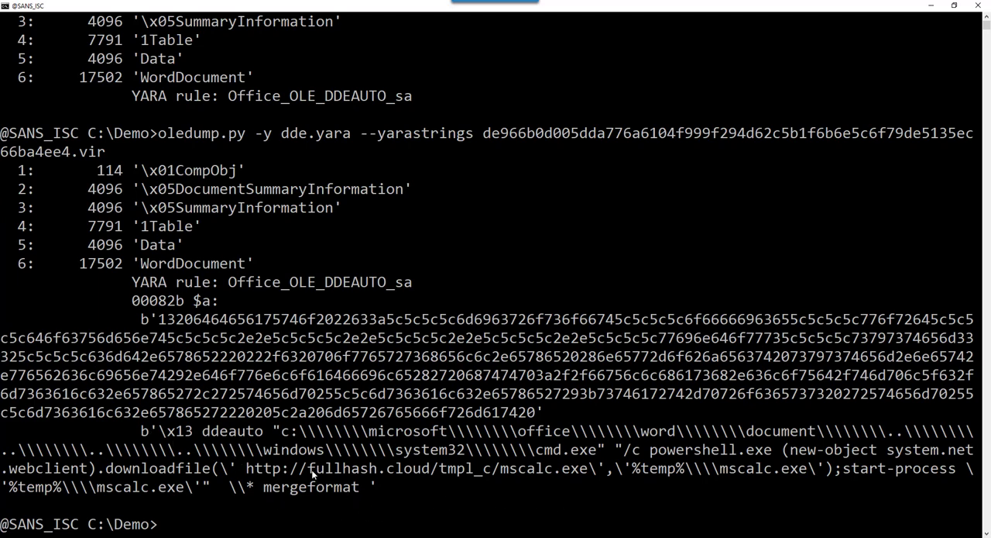